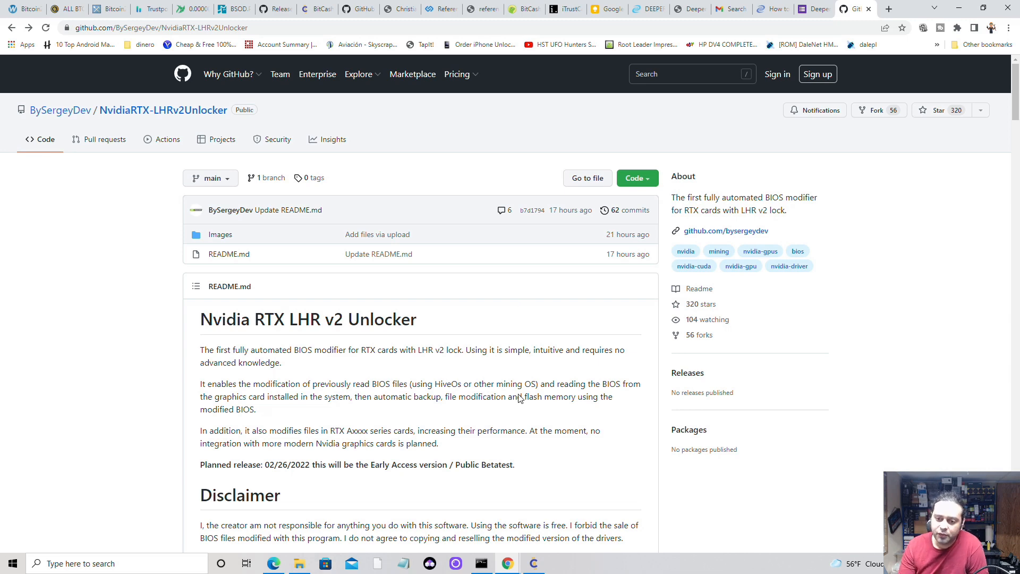
mouse_move(461, 380)
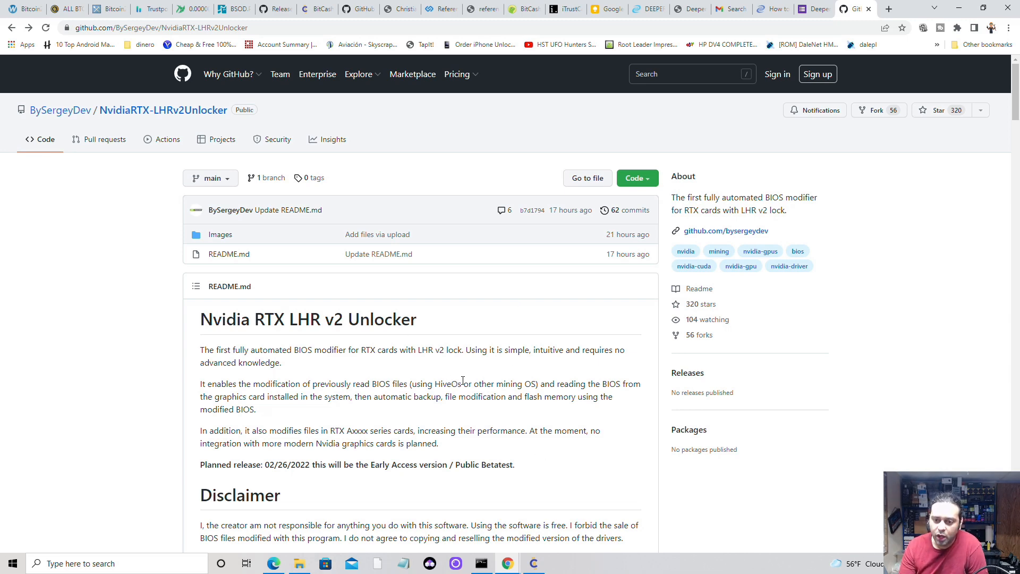
Scroll past the Disclaimer to the supported RTX LHR and RTX A series model hashrates.
scroll(down, 3)
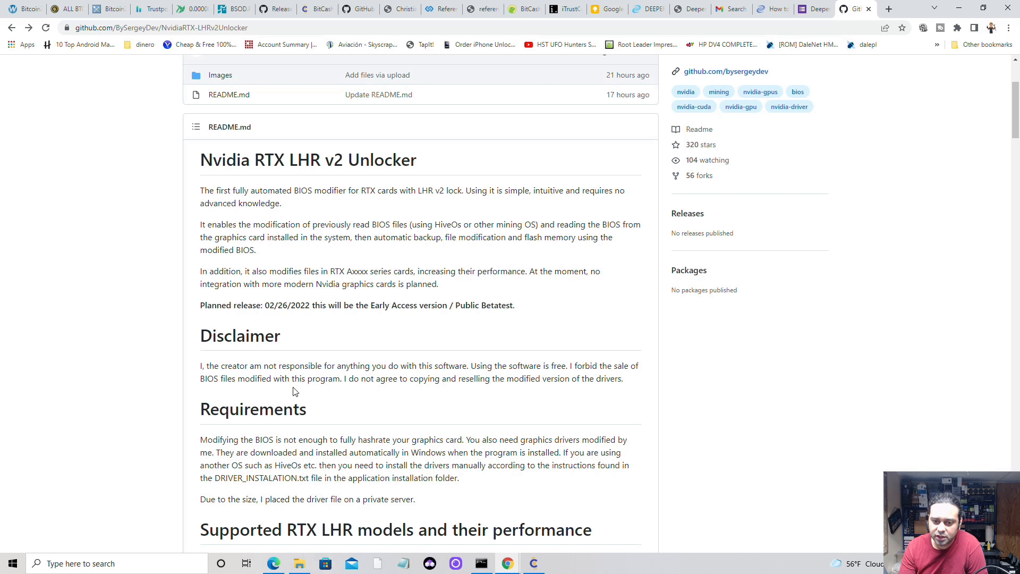
mouse_move(318, 396)
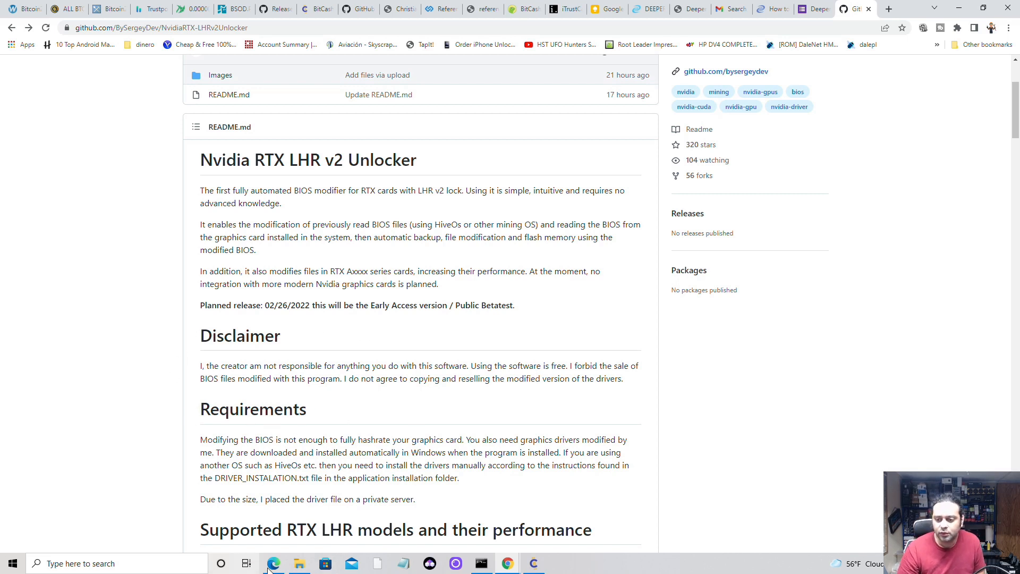
mouse_move(314, 420)
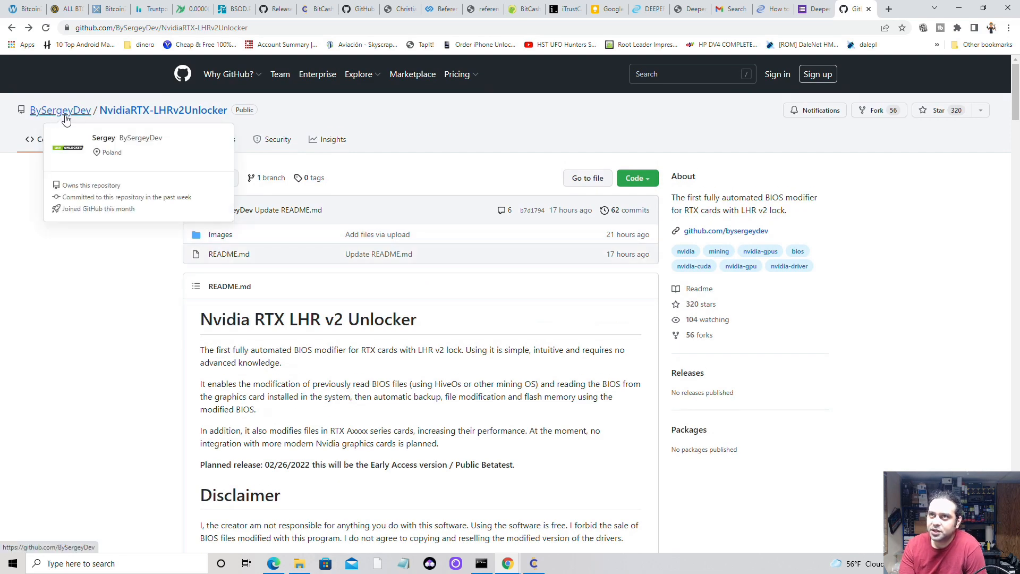
mouse_move(280, 397)
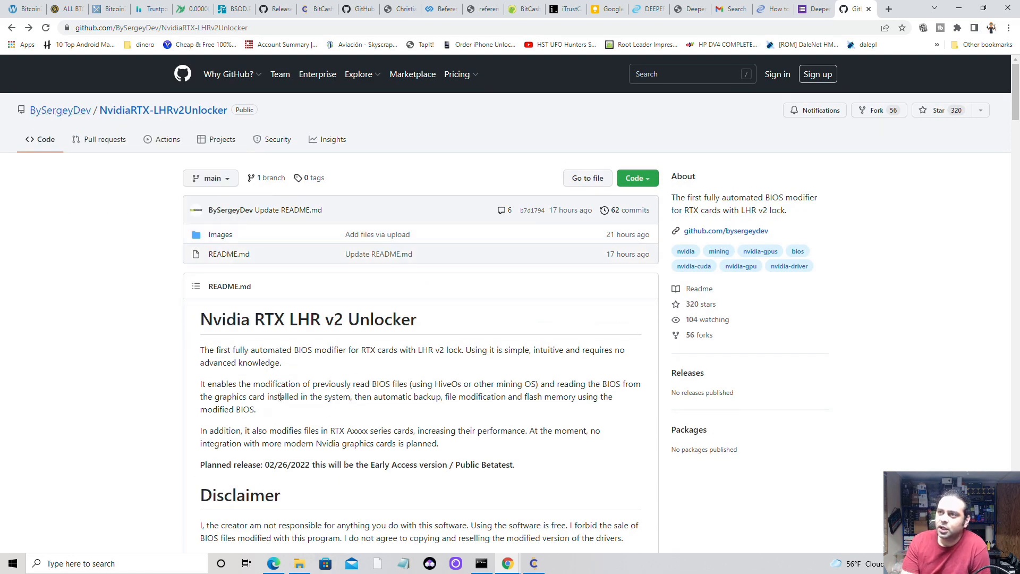
mouse_move(203, 477)
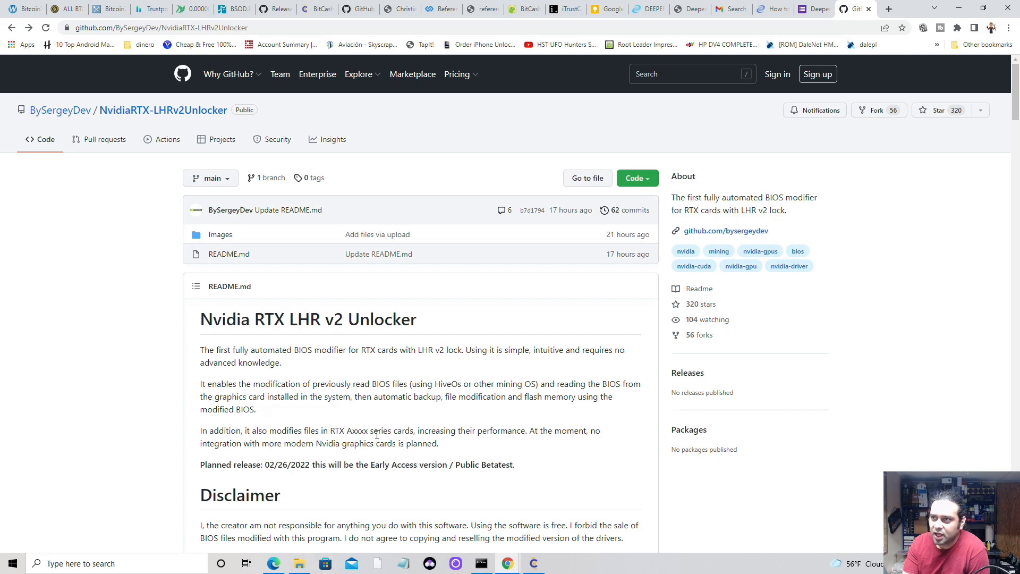
mouse_move(515, 444)
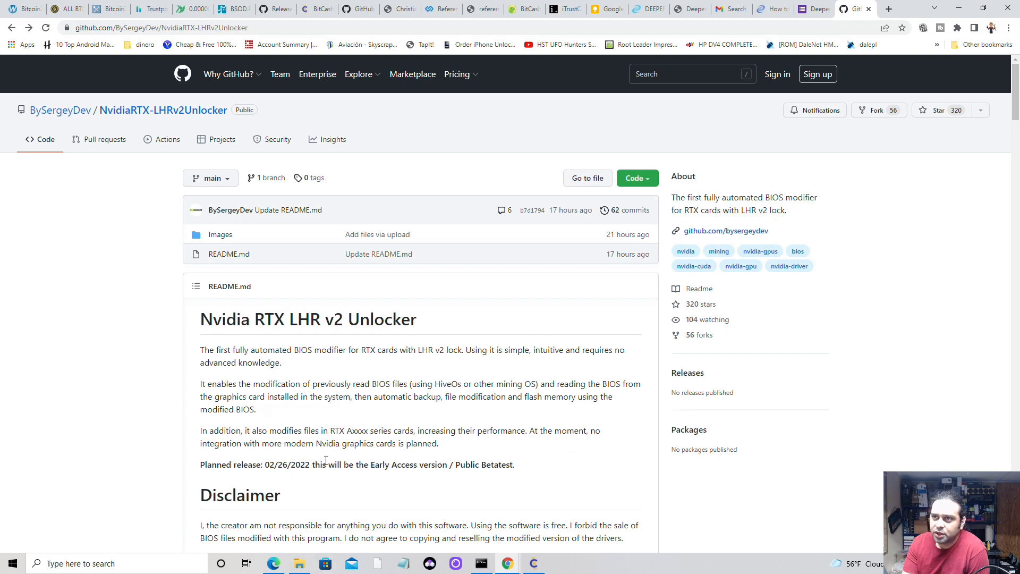
mouse_move(267, 463)
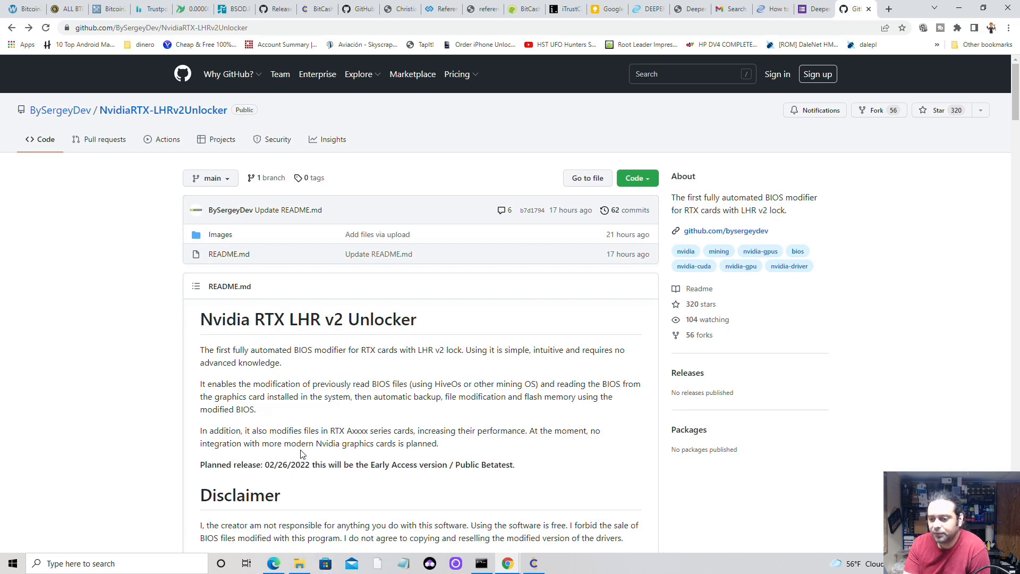
scroll(down, 3)
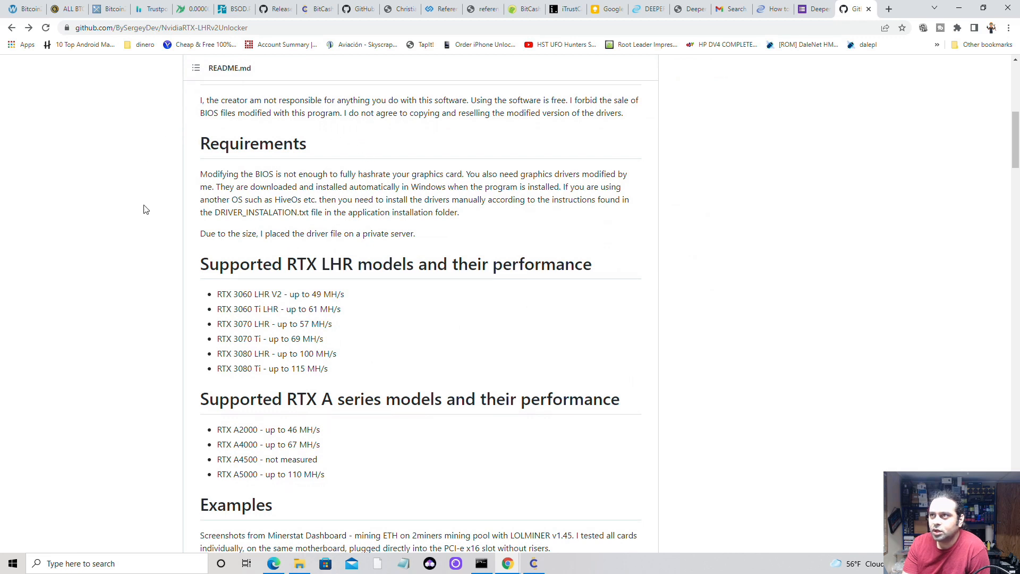
mouse_move(197, 287)
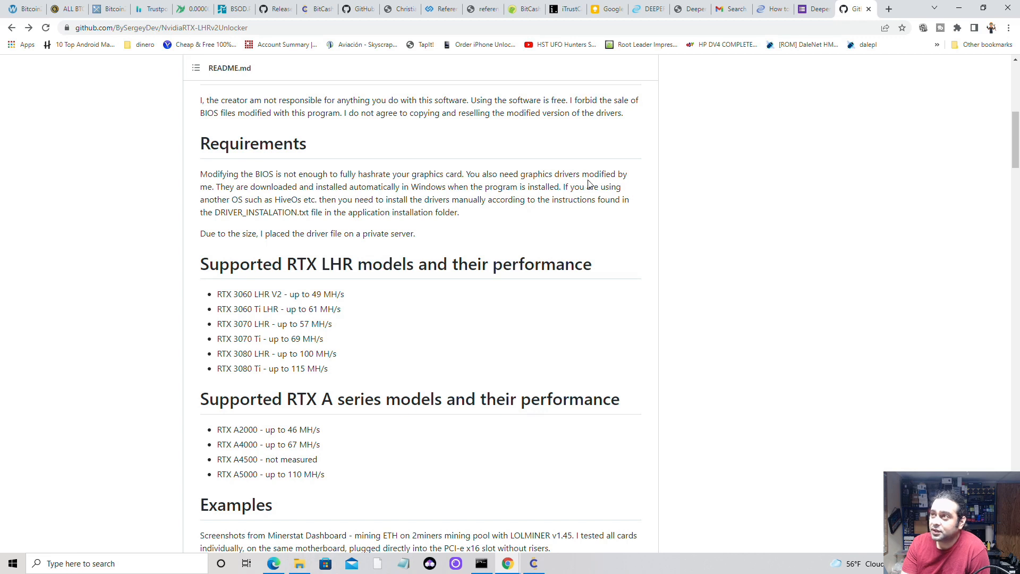
mouse_move(186, 200)
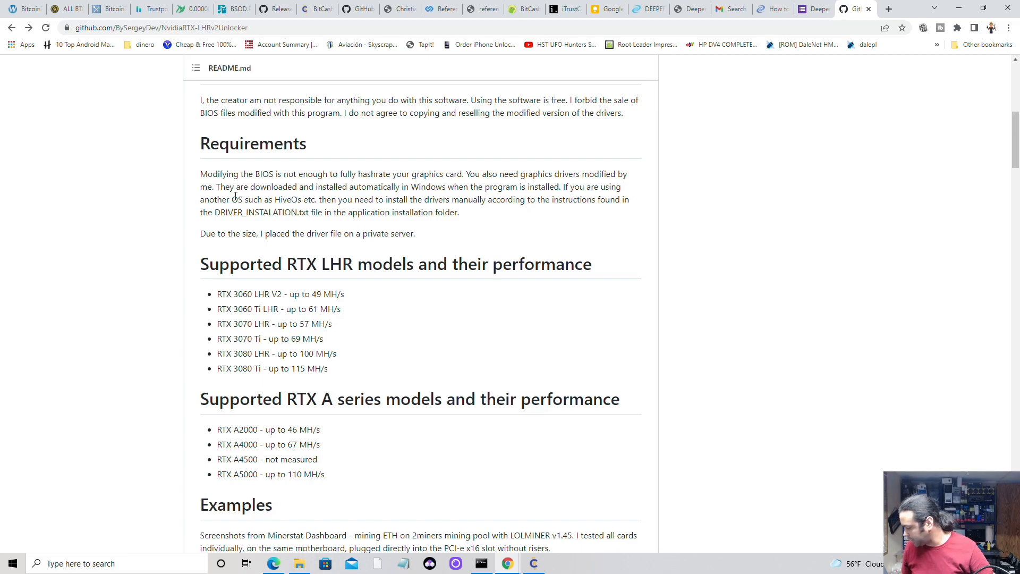
mouse_move(194, 391)
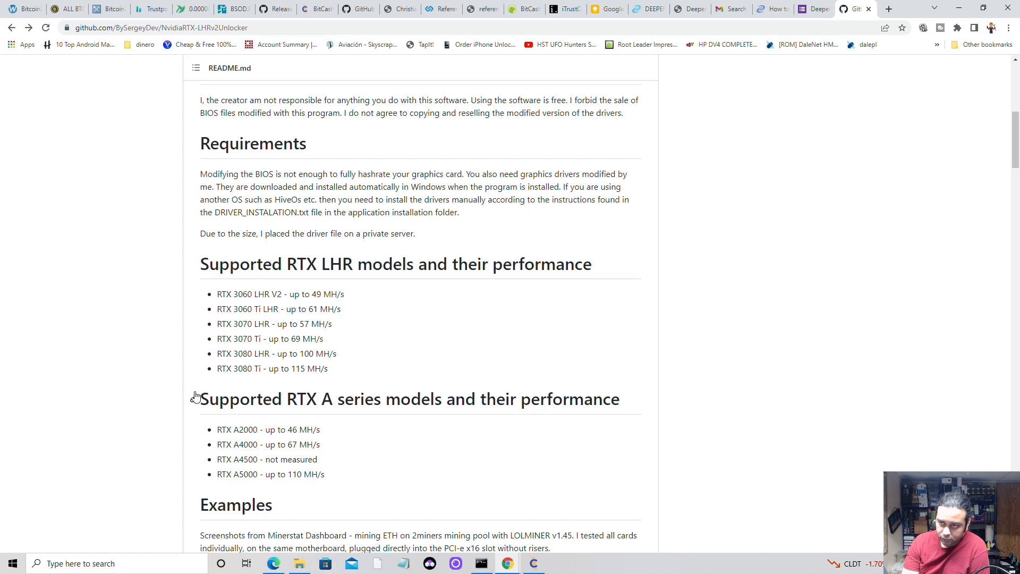
mouse_move(382, 264)
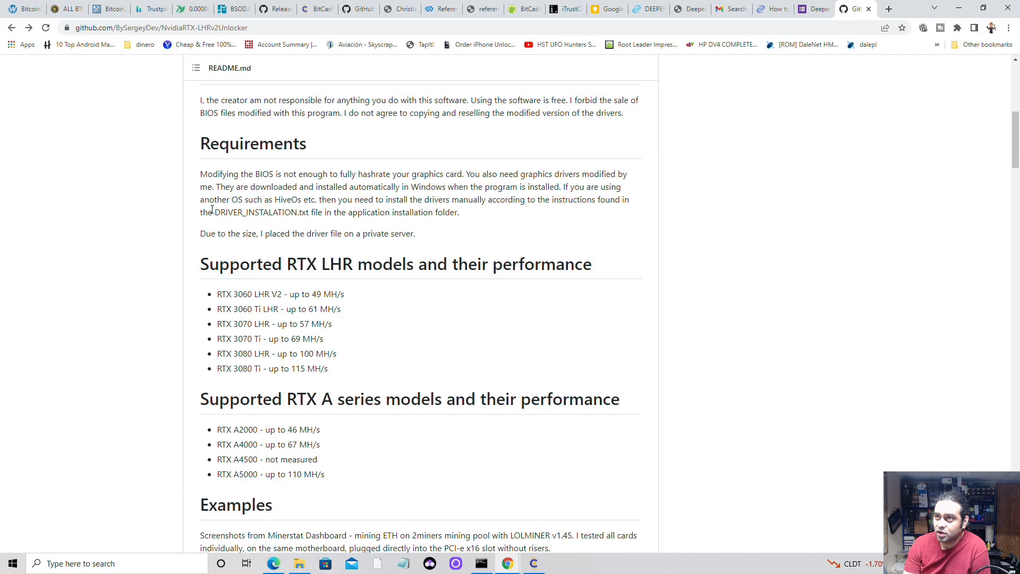
Highlight DRIVER_INSTALATION.txt, then scroll to the Examples of tested RTX 30XX and AXXXX hashrates.
double_click(261, 212)
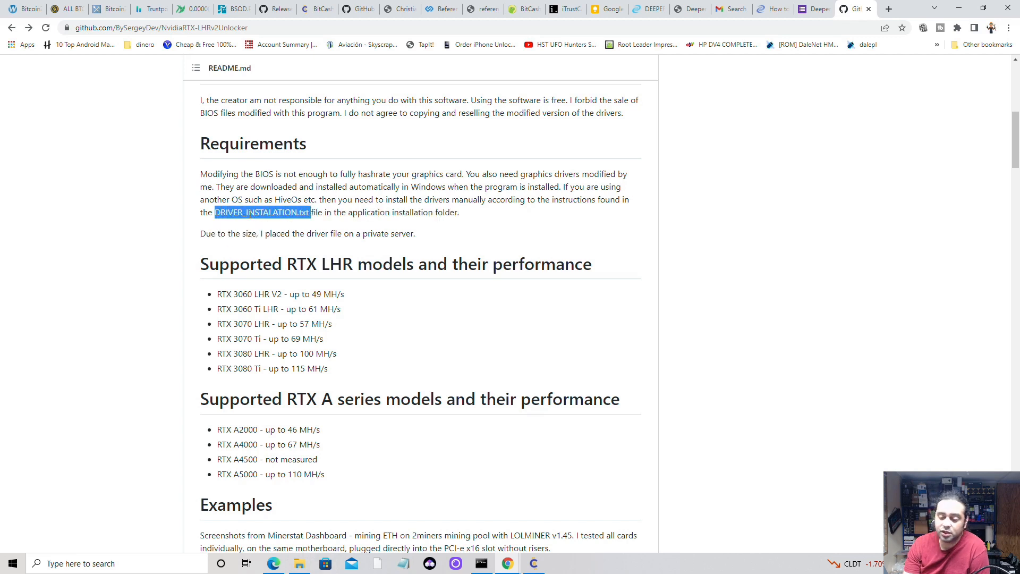
scroll(down, 3)
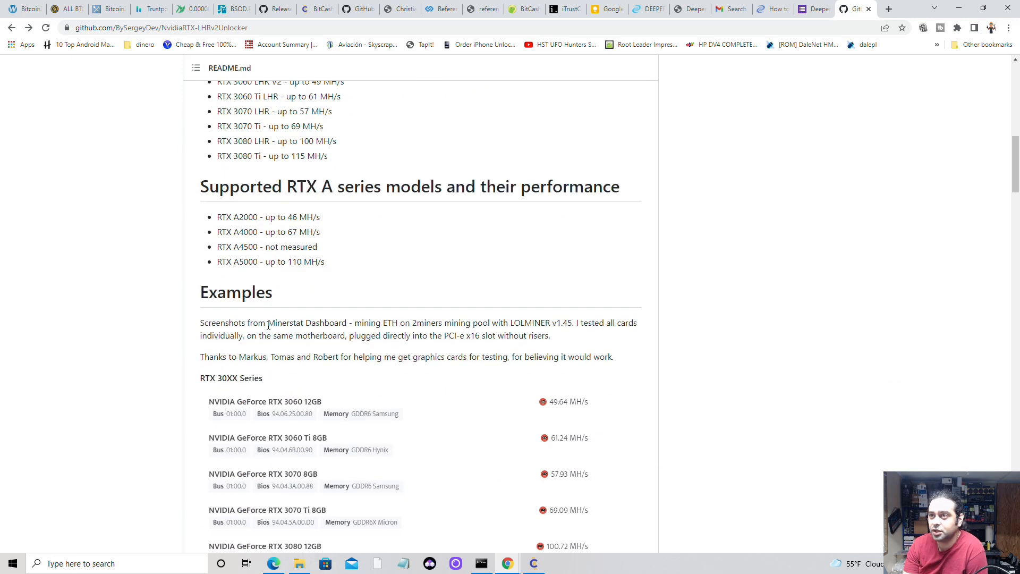
scroll(down, 3)
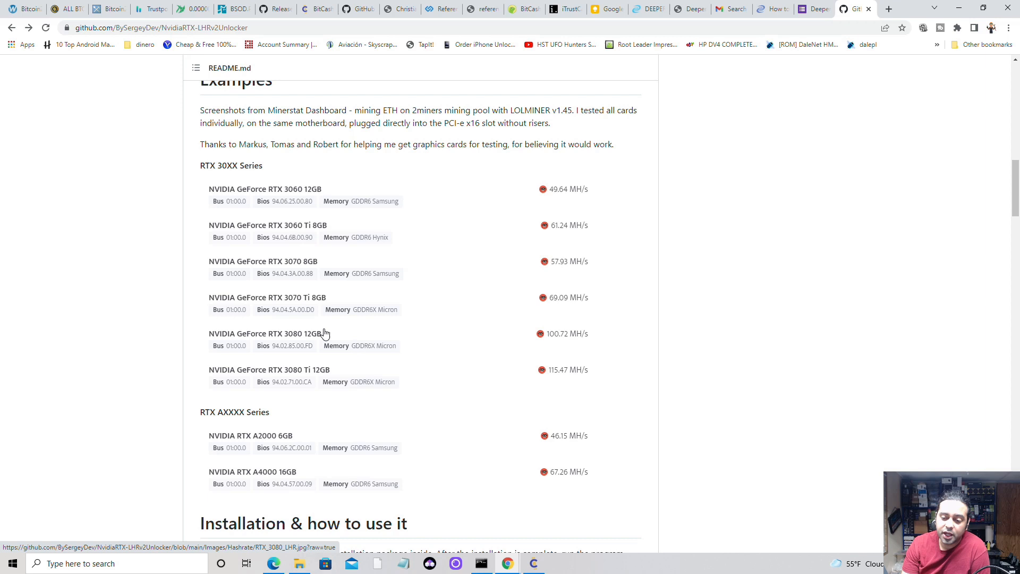
mouse_move(238, 398)
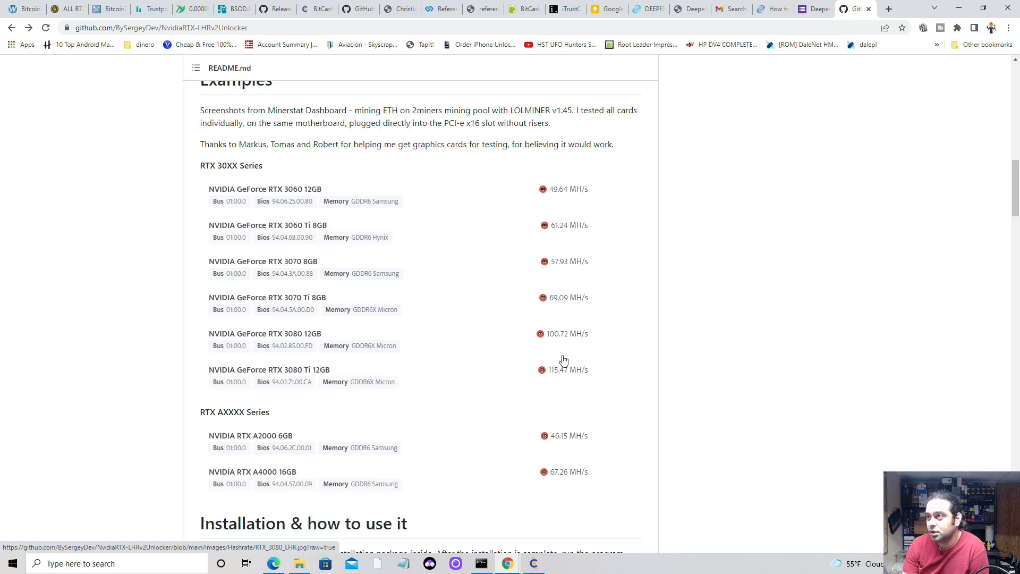
mouse_move(500, 389)
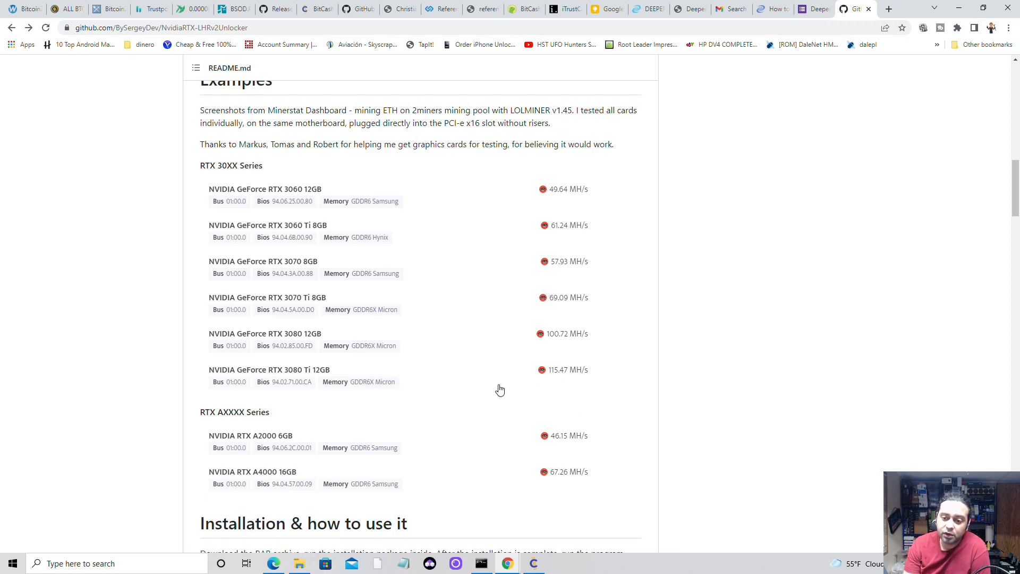
mouse_move(597, 379)
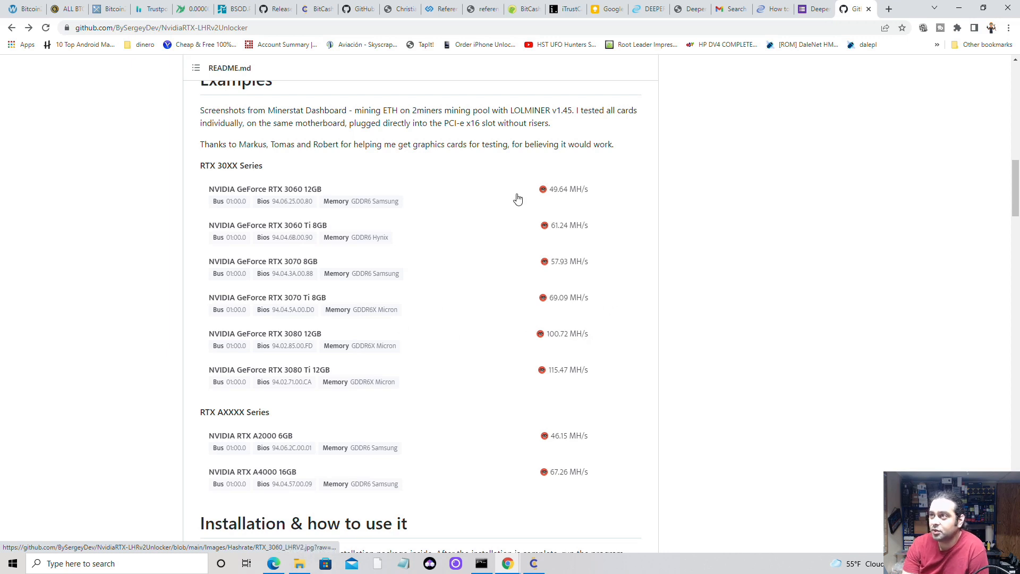
Scroll down and back up to the RTX A series list with A2000–A5000 hashrates.
scroll(down, 3)
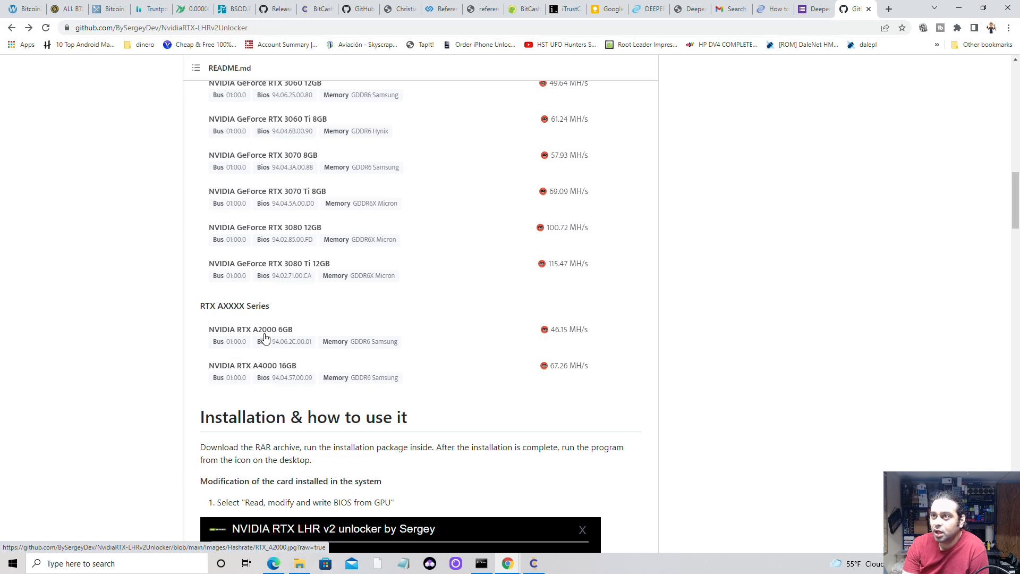
mouse_move(637, 385)
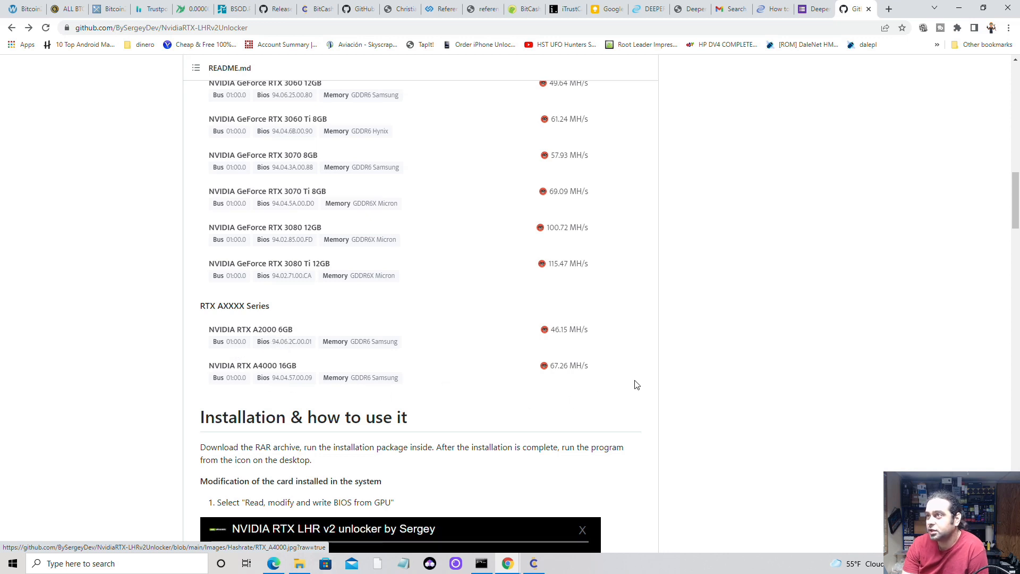
mouse_move(256, 382)
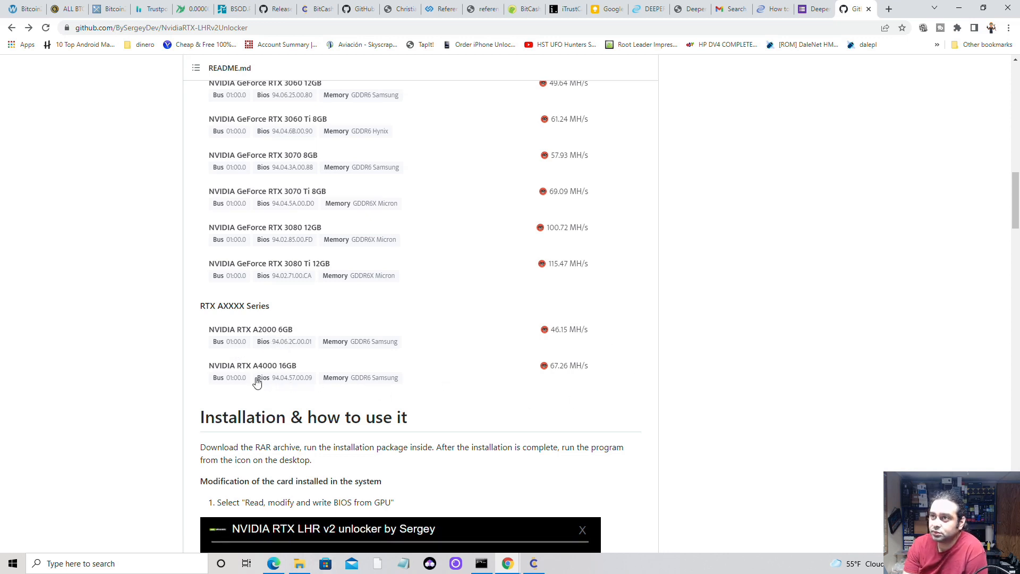
mouse_move(780, 351)
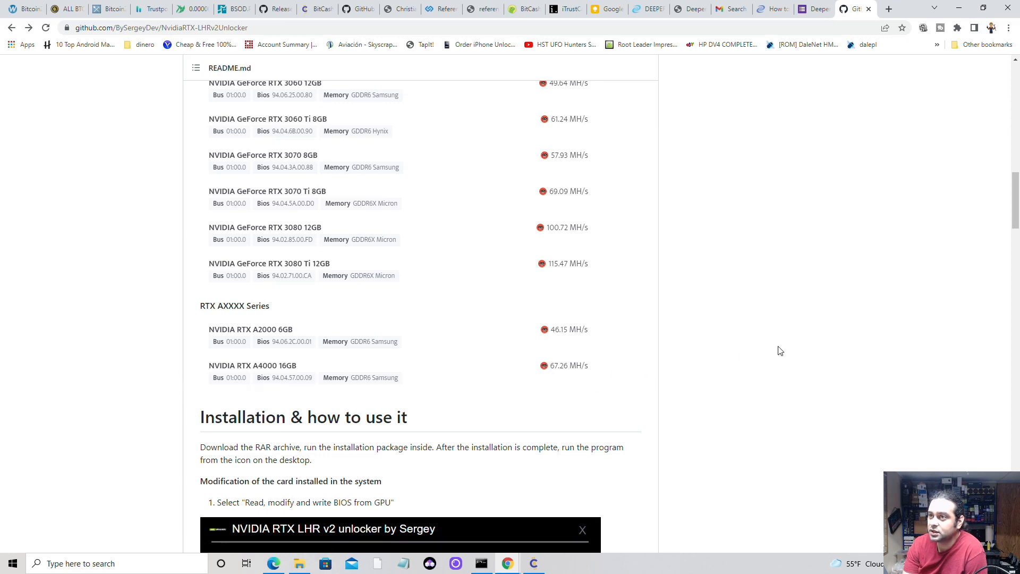
scroll(up, 3)
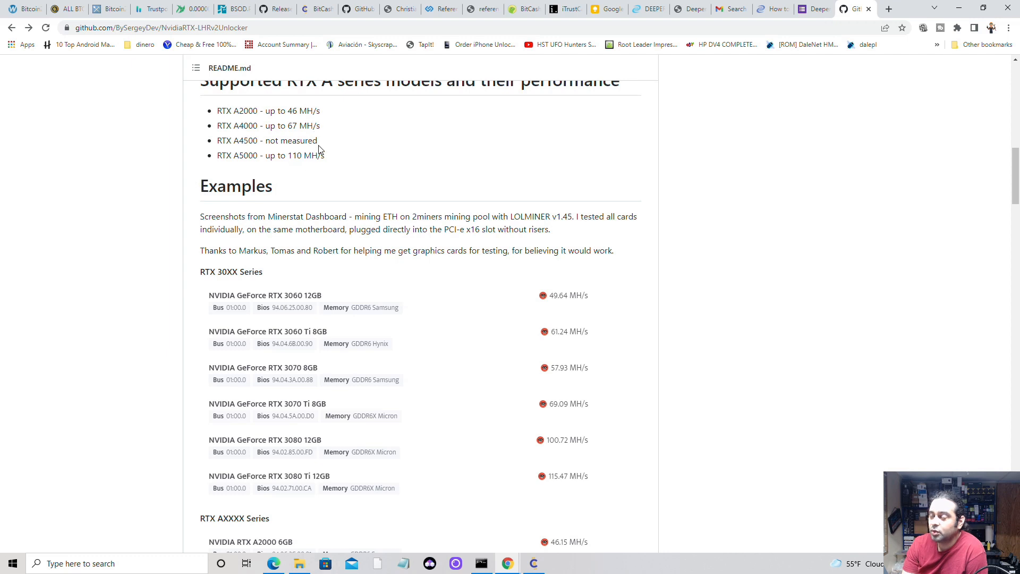
mouse_move(440, 290)
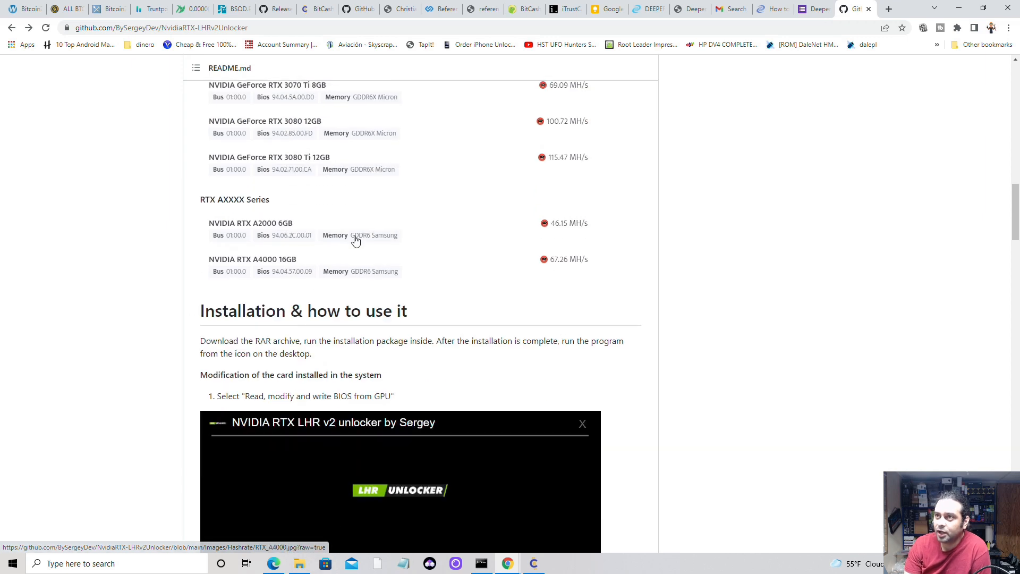
mouse_move(321, 280)
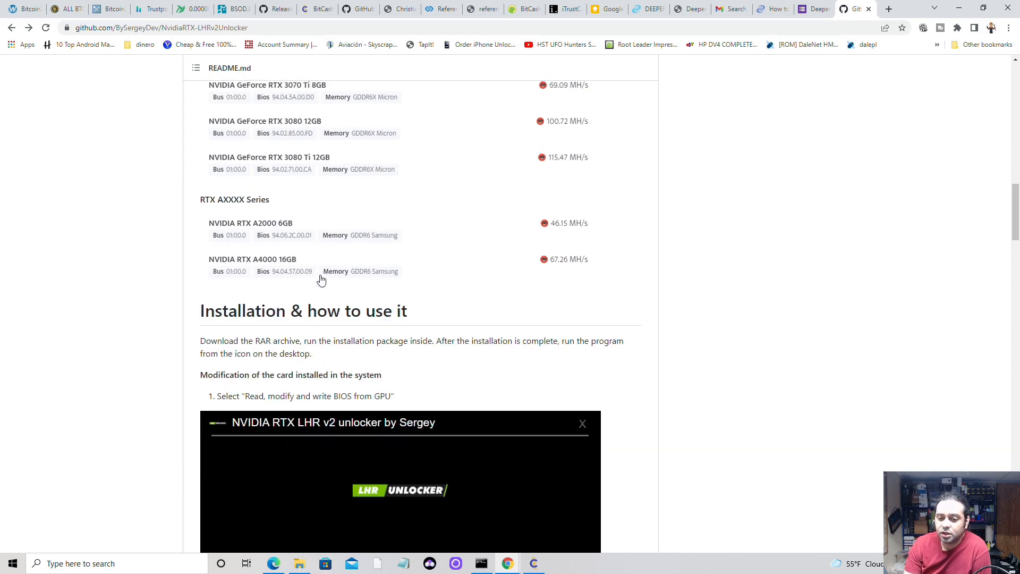
mouse_move(336, 272)
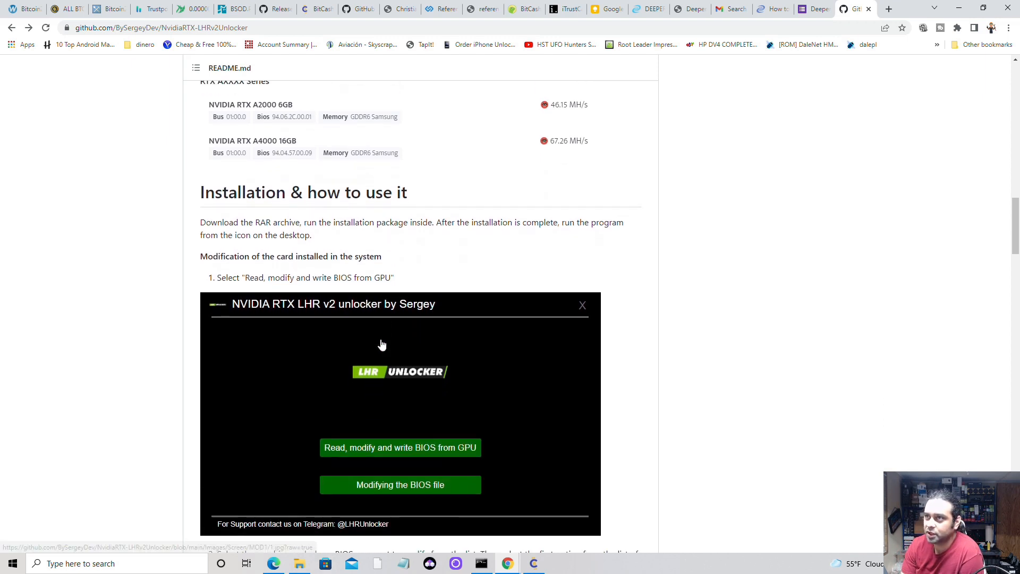
Scroll to step 2's GPU selection, unlock task and BIOS backup folder screenshot.
scroll(down, 3)
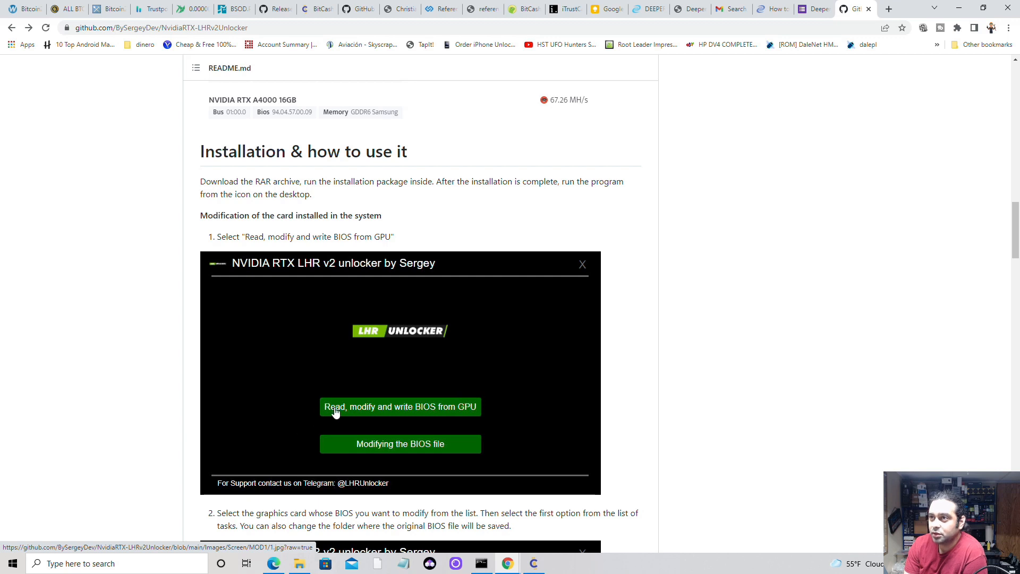
mouse_move(454, 415)
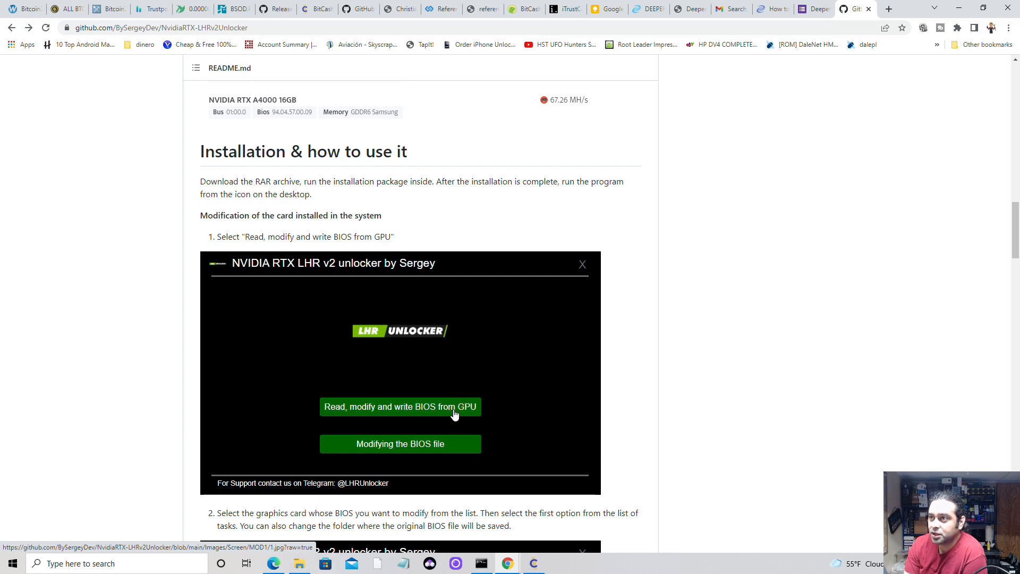
mouse_move(420, 452)
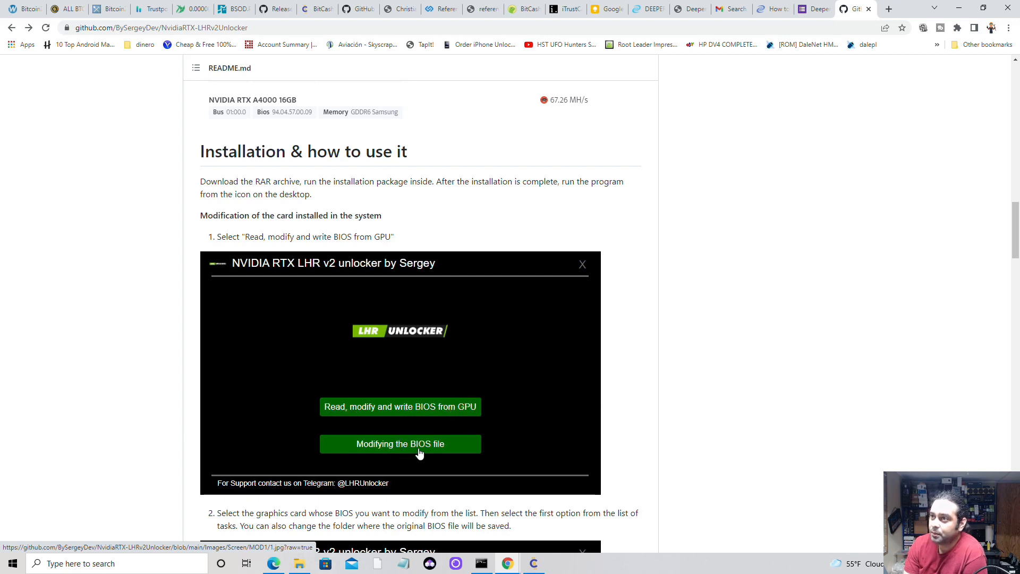
mouse_move(444, 375)
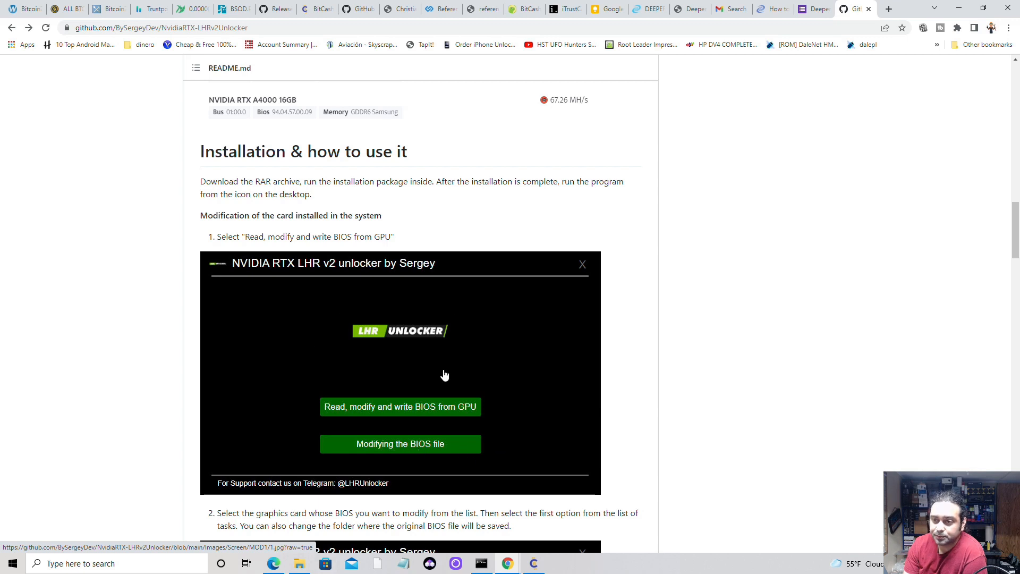
scroll(down, 3)
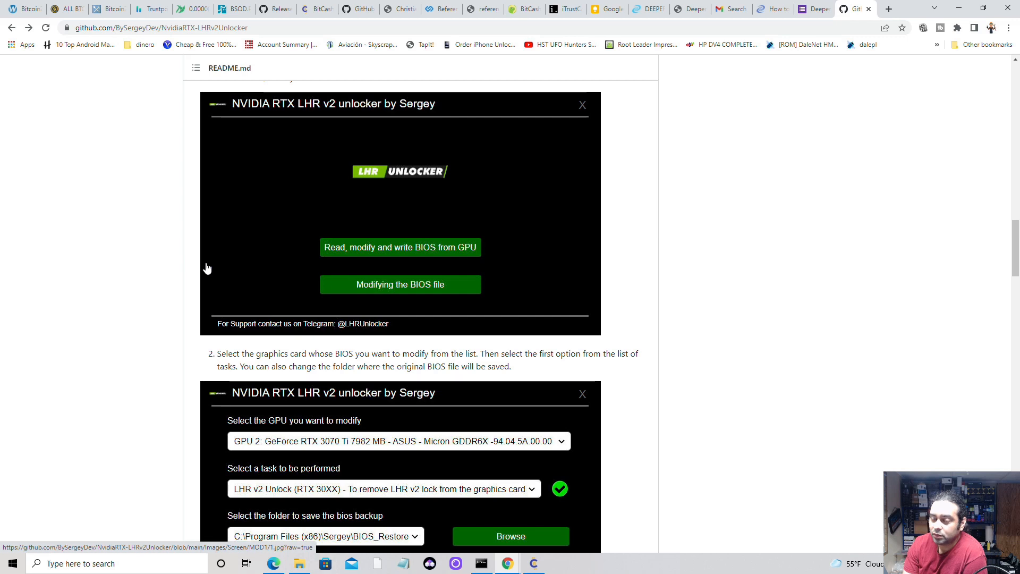
mouse_move(305, 278)
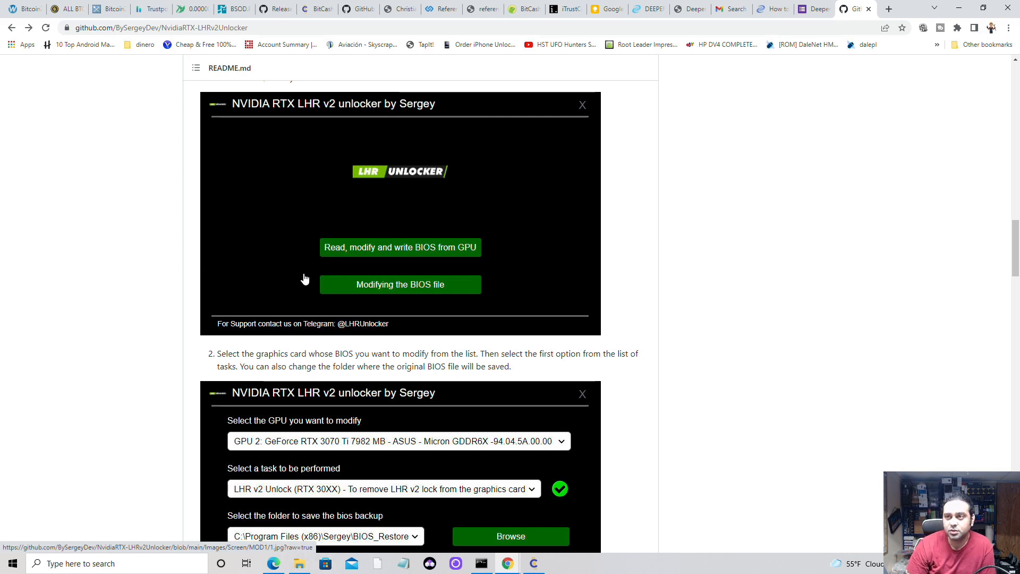
scroll(down, 3)
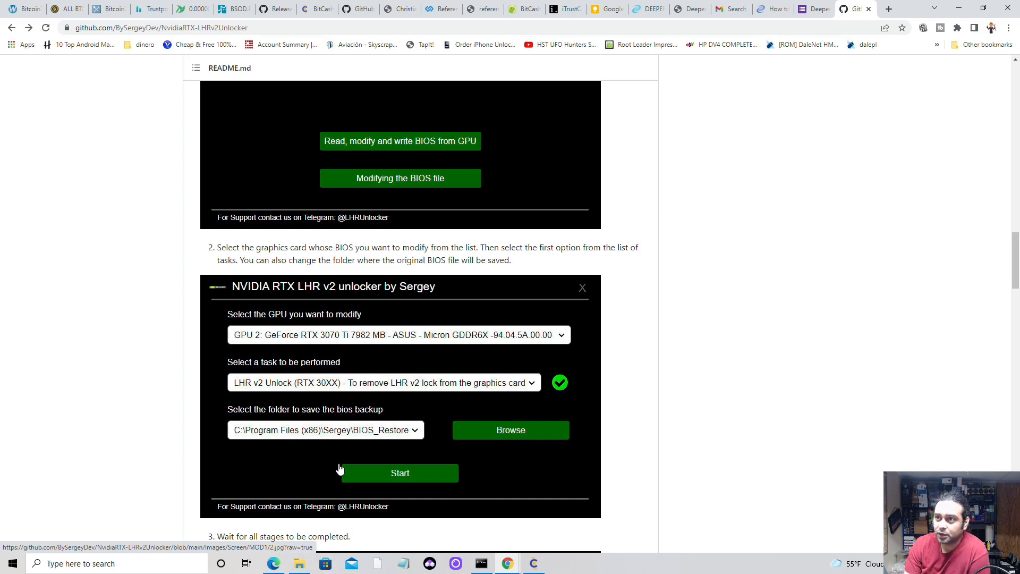
mouse_move(252, 362)
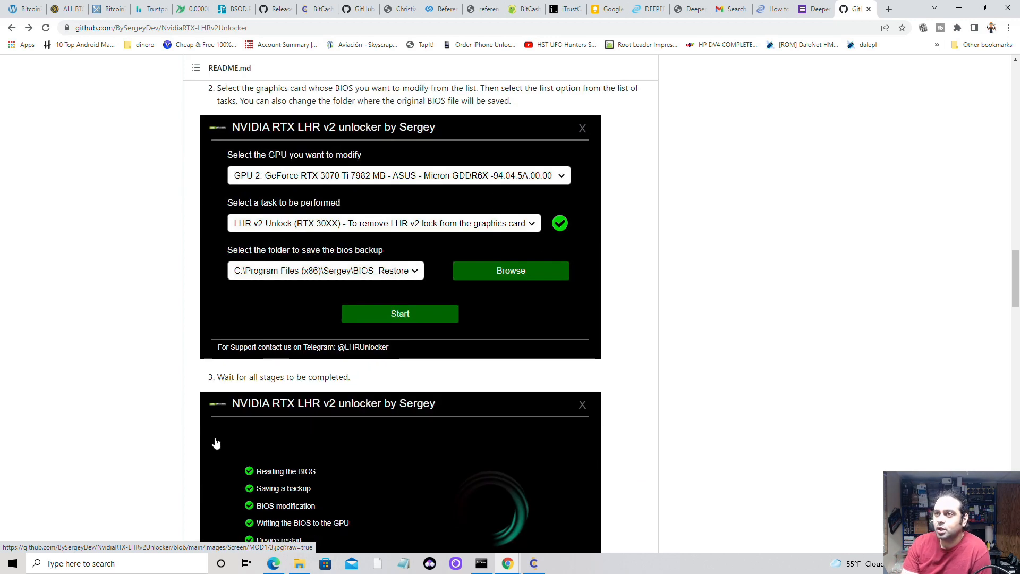
Scroll to step 4's success message, the Remember note and the BIOS modification only heading.
scroll(down, 3)
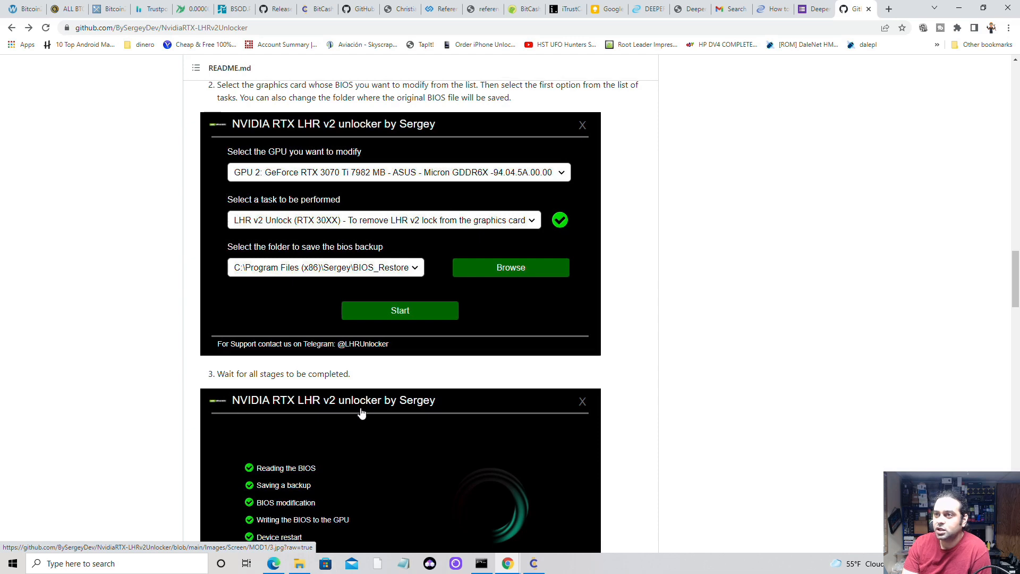
scroll(down, 3)
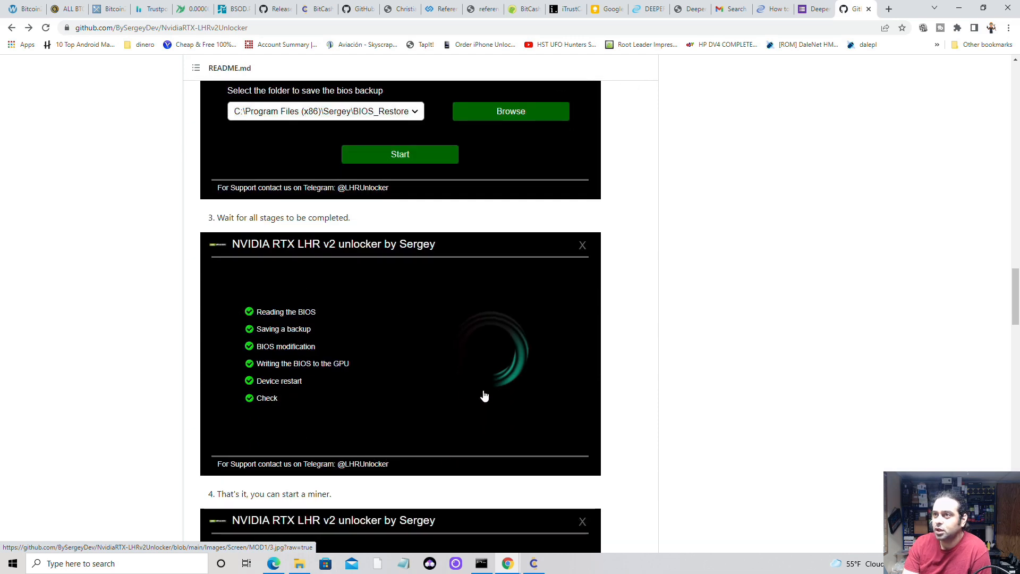
mouse_move(466, 389)
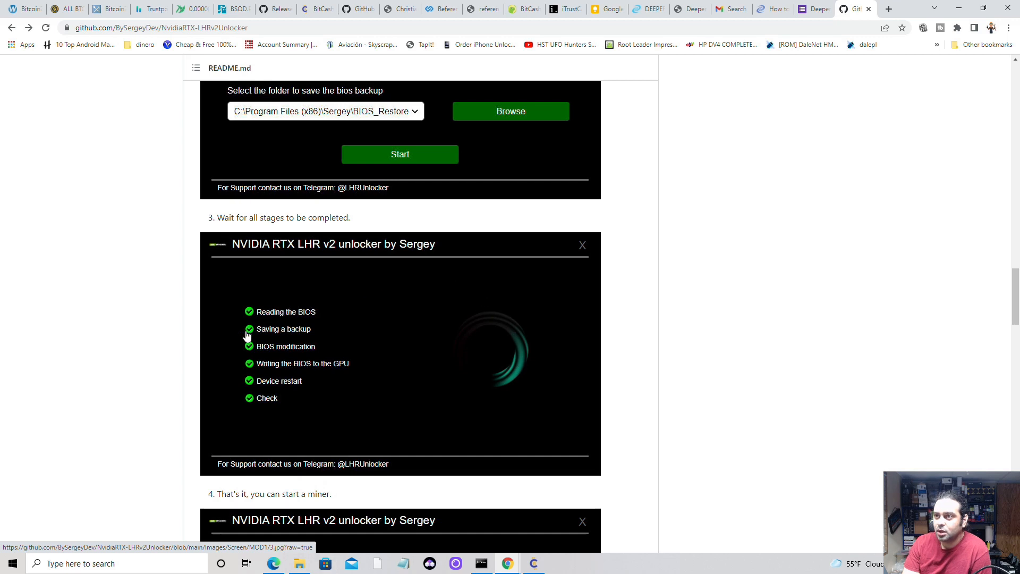
mouse_move(510, 370)
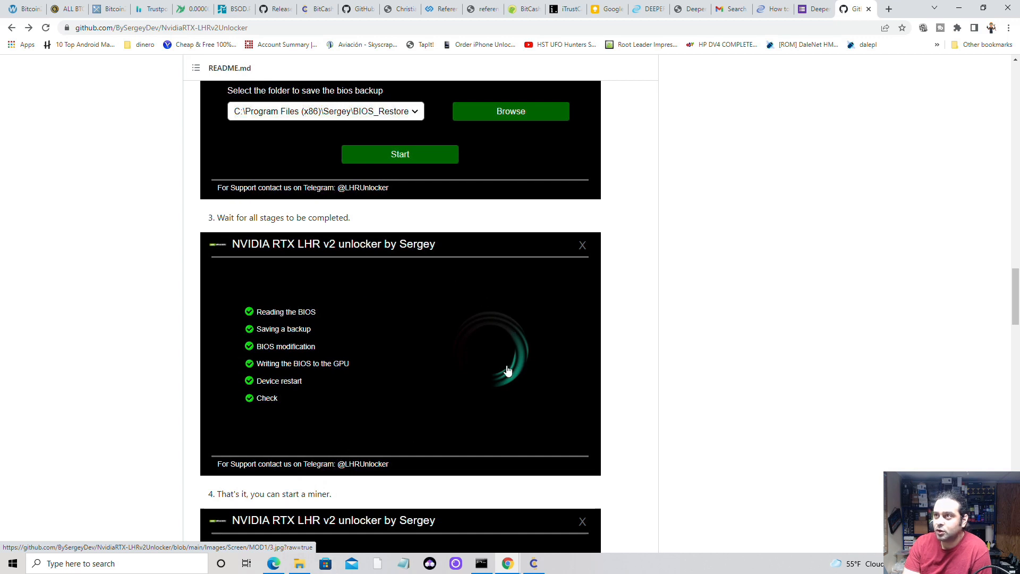
scroll(down, 3)
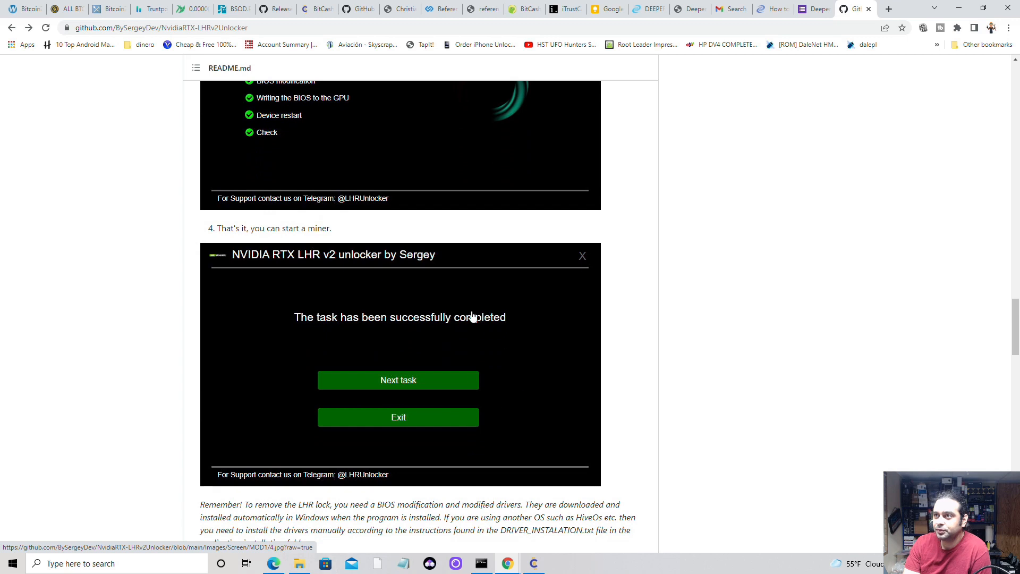
mouse_move(333, 356)
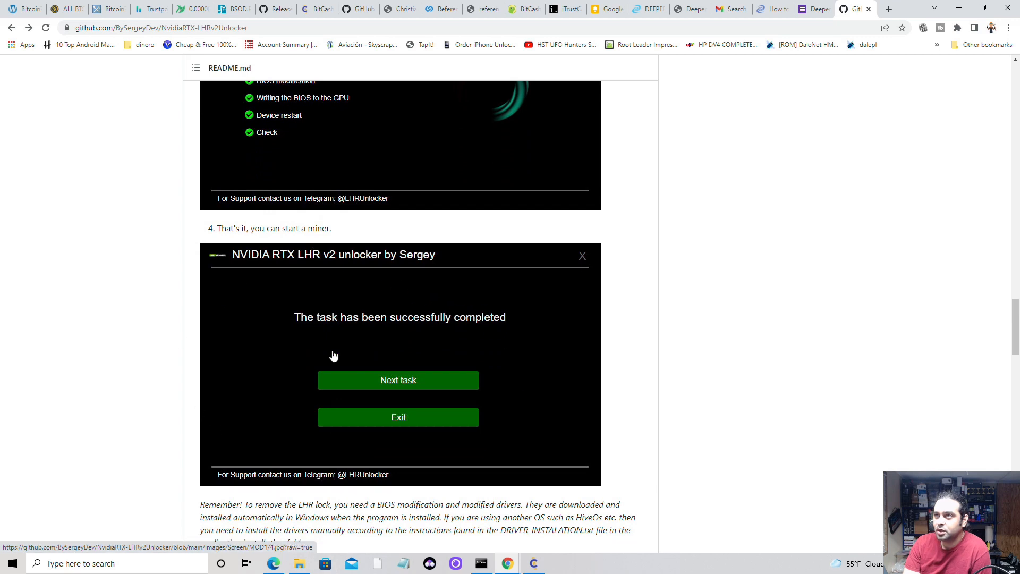
scroll(down, 3)
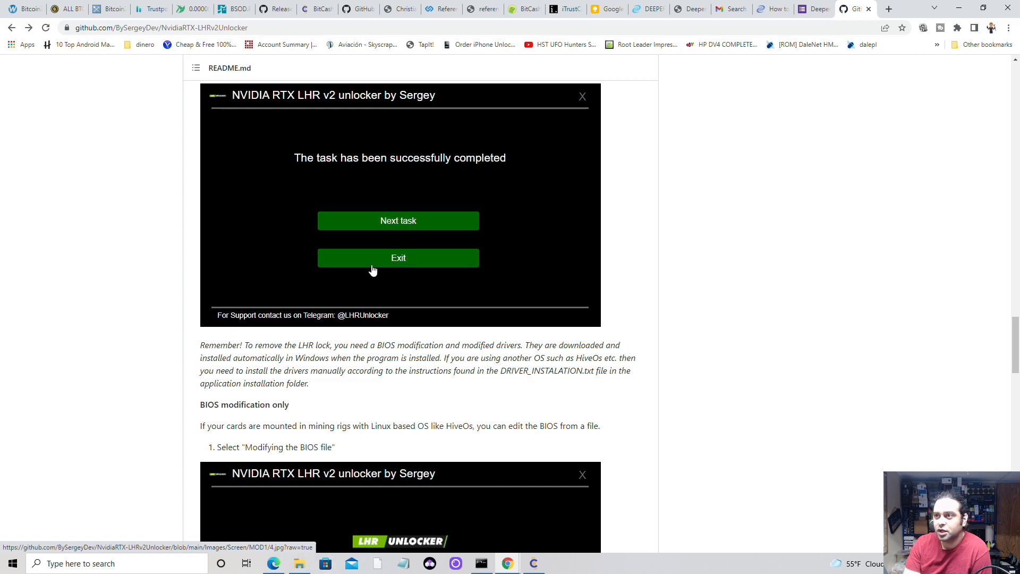
scroll(down, 3)
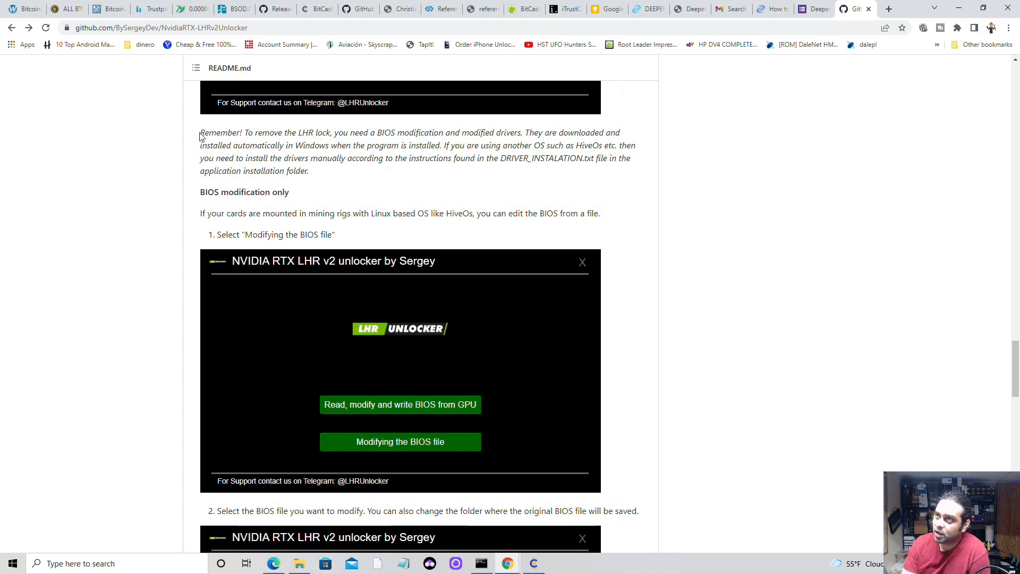
mouse_move(357, 136)
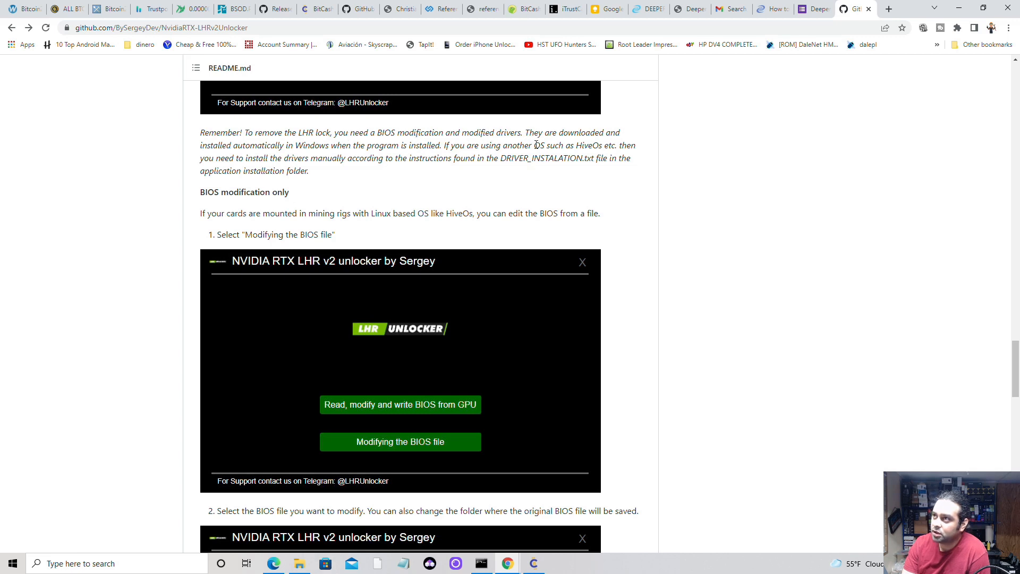
mouse_move(202, 155)
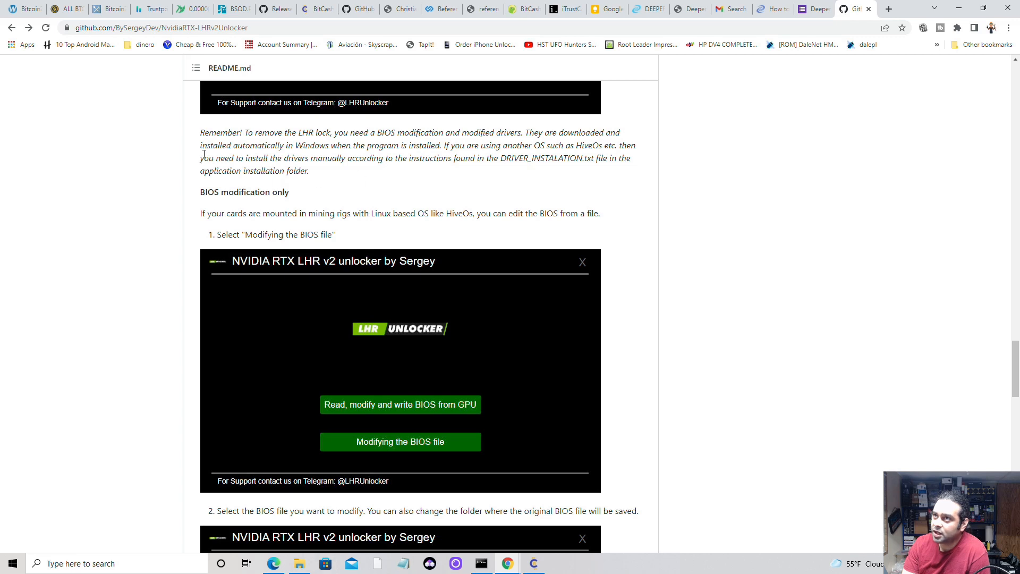
mouse_move(354, 156)
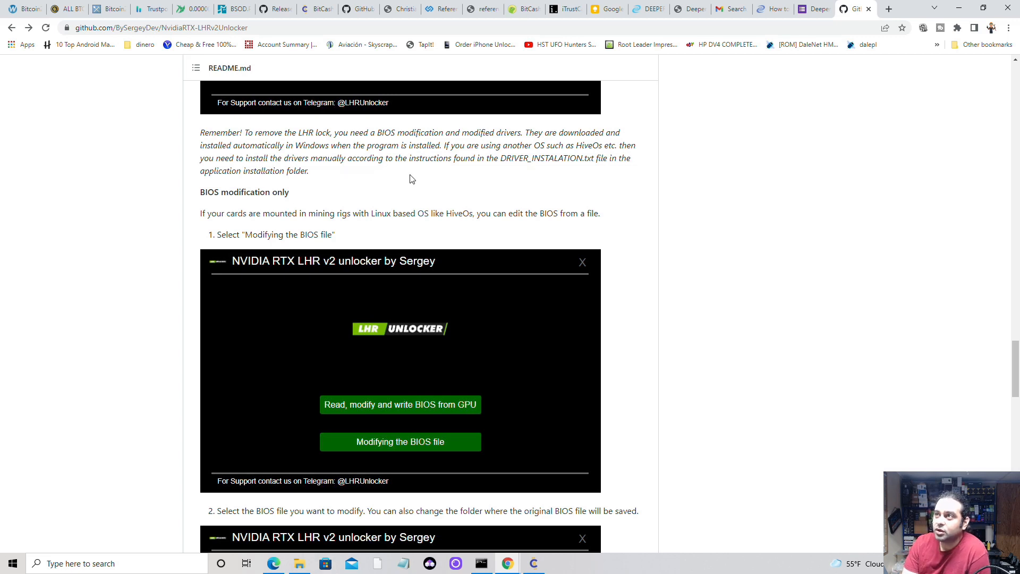
mouse_move(513, 158)
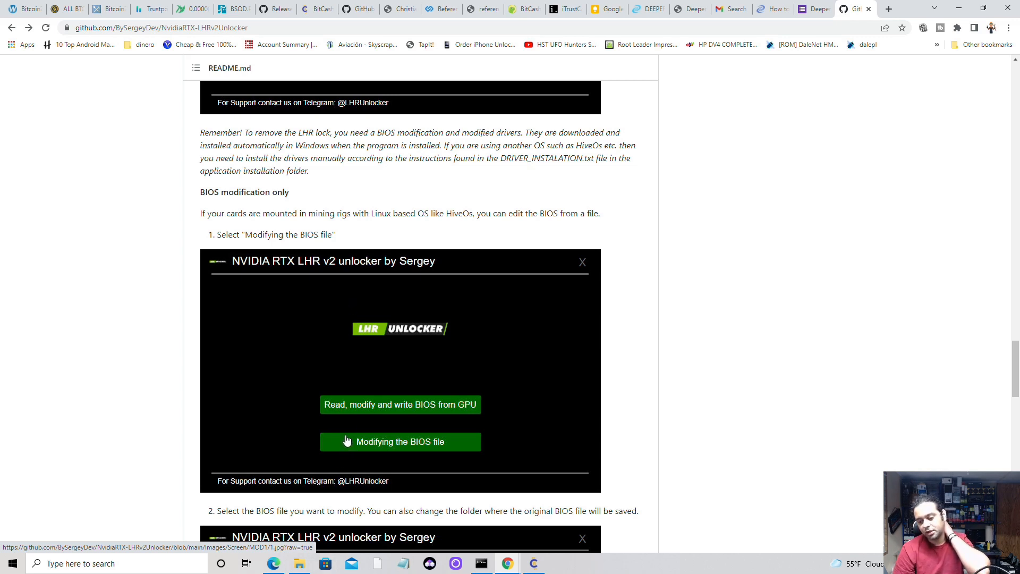
mouse_move(345, 436)
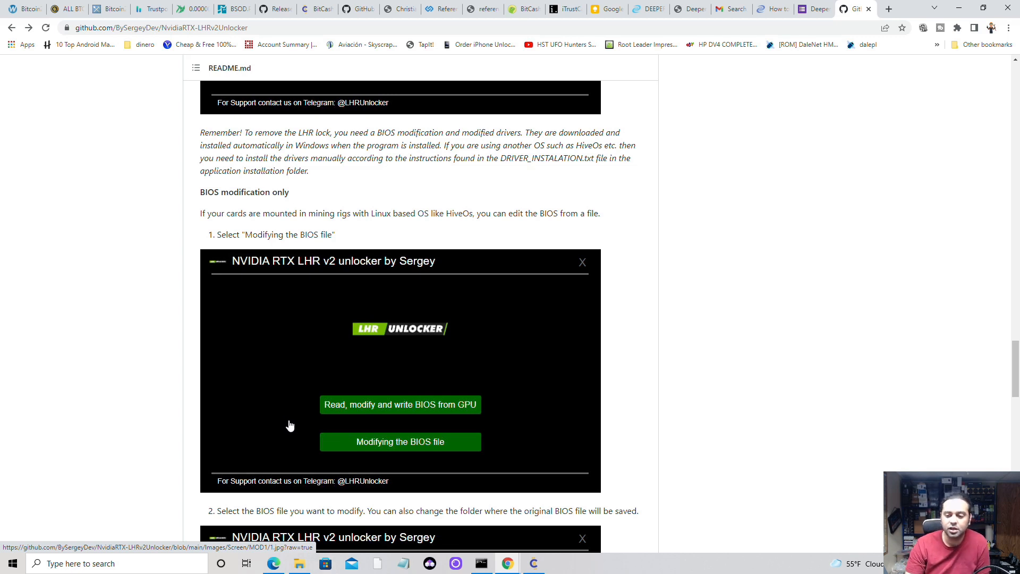
mouse_move(263, 296)
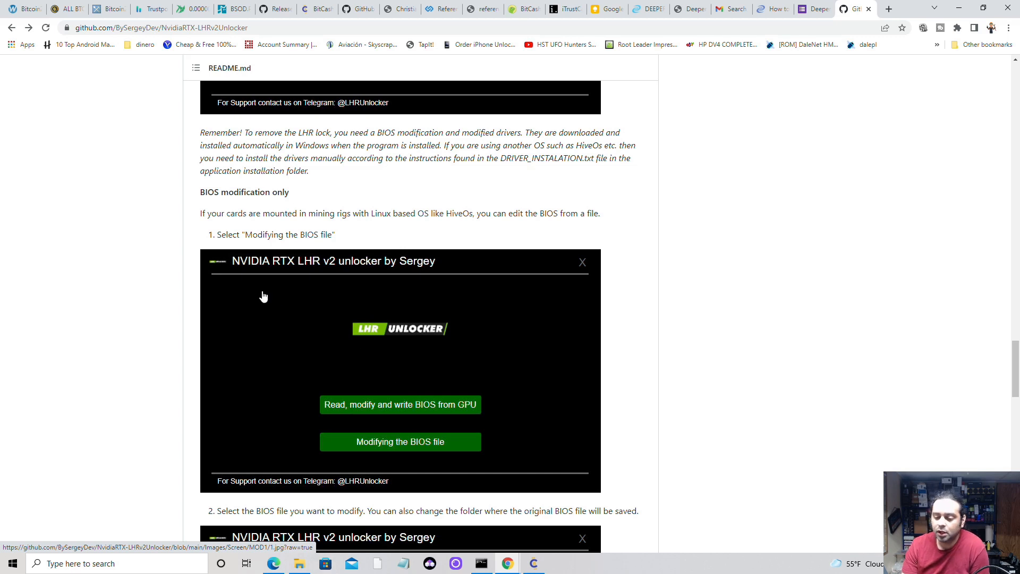
mouse_move(269, 300)
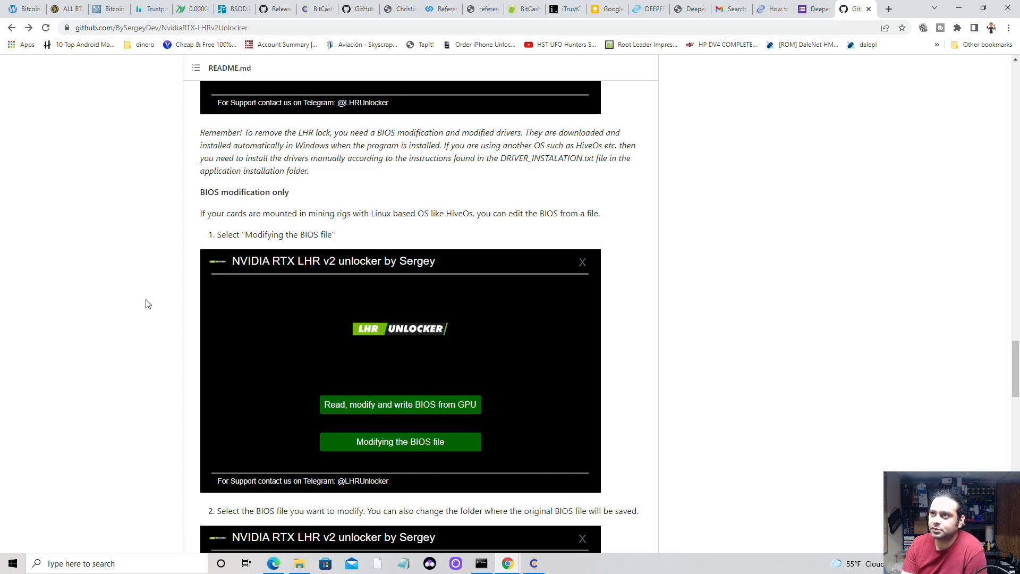
mouse_move(403, 266)
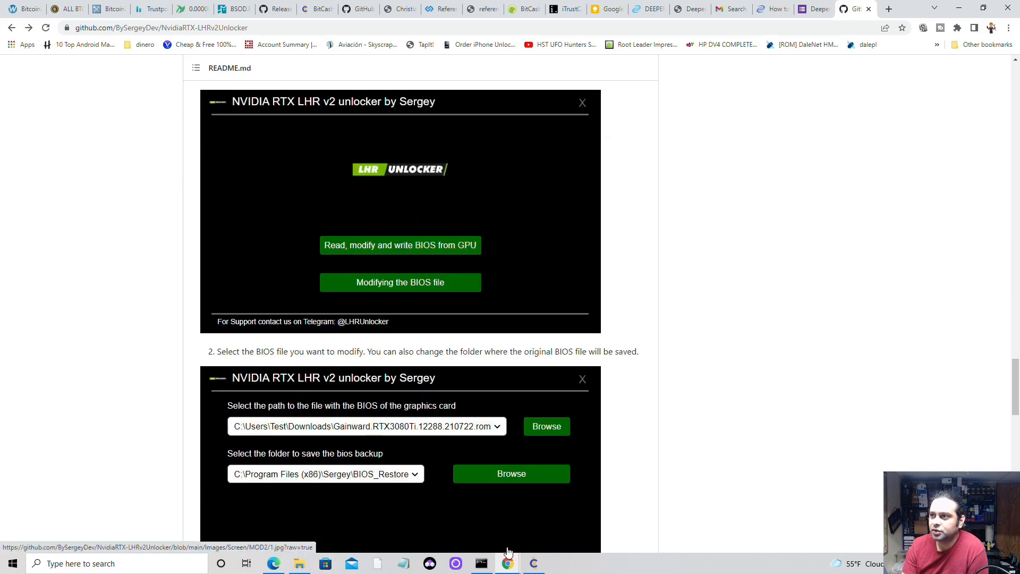
mouse_move(138, 238)
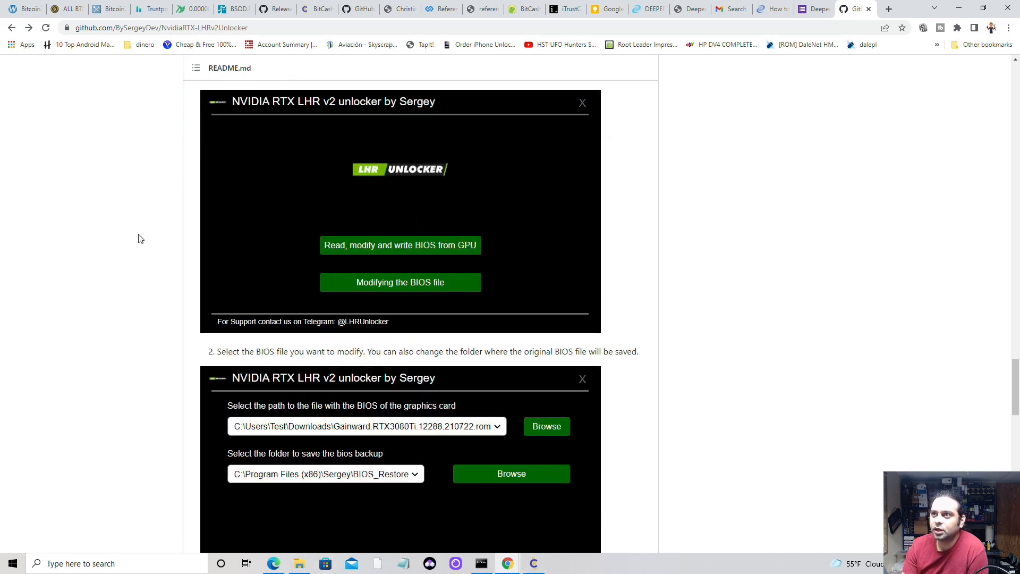
mouse_move(293, 510)
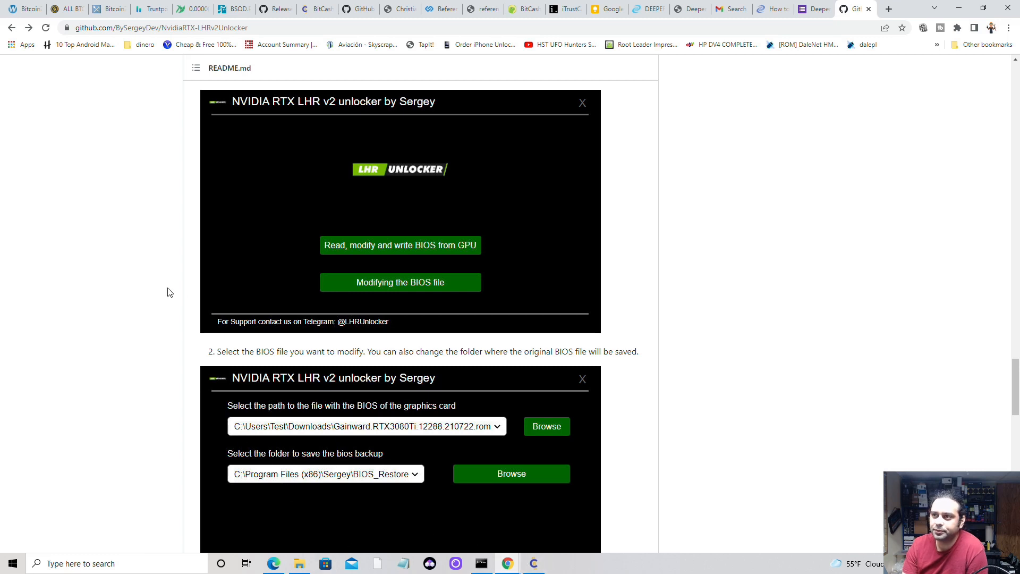
mouse_move(362, 365)
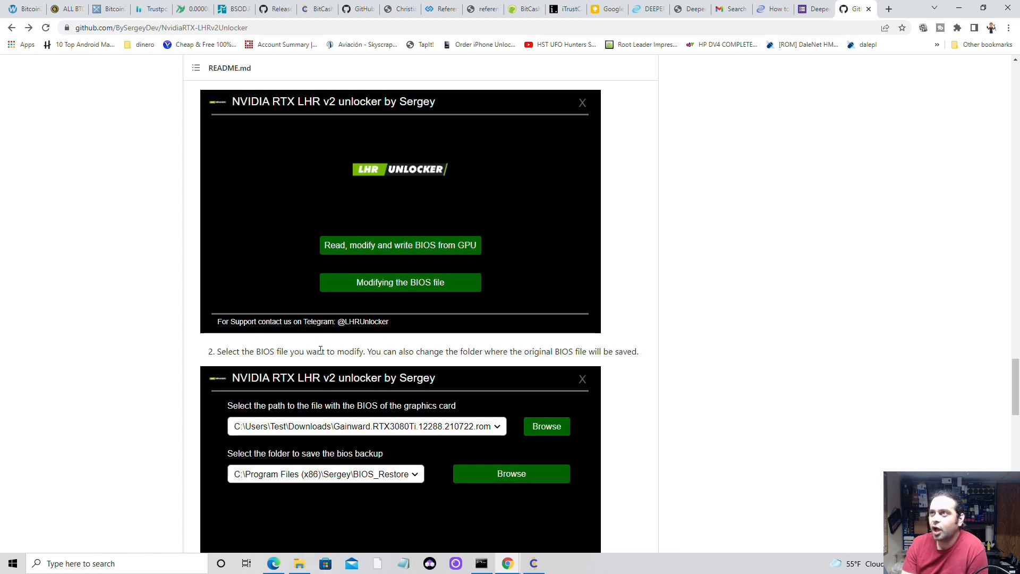
mouse_move(374, 394)
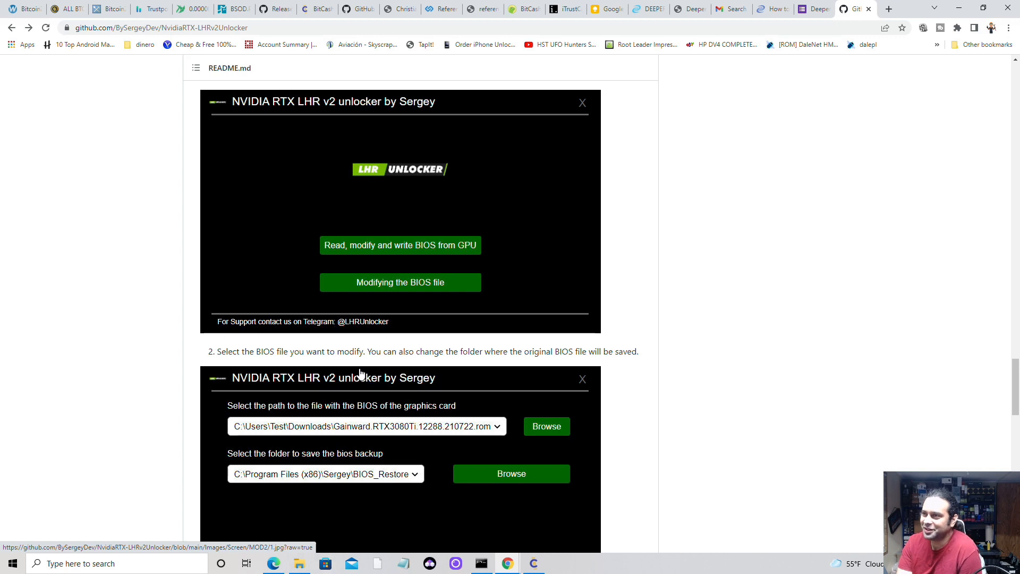
mouse_move(276, 366)
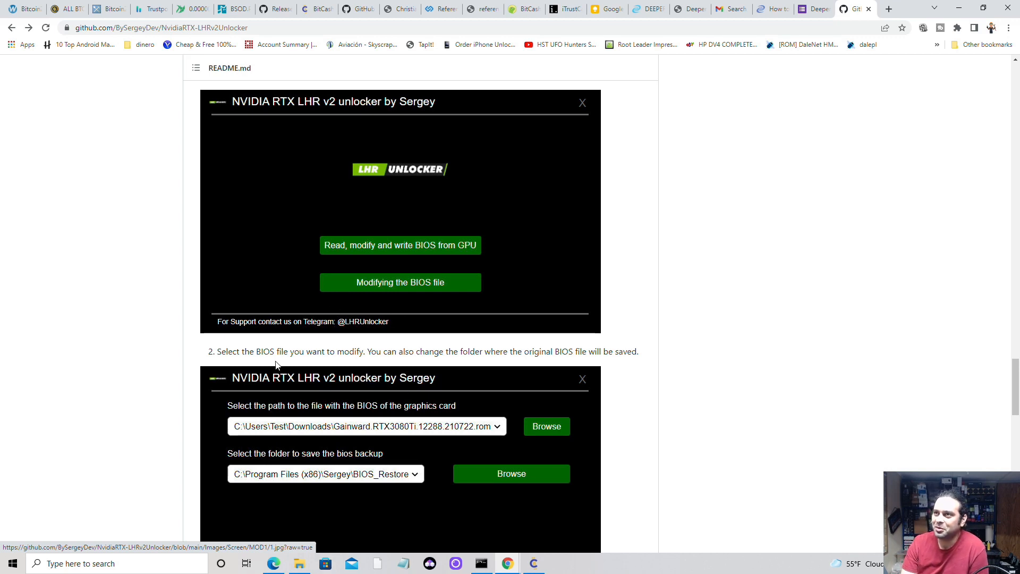
mouse_move(301, 378)
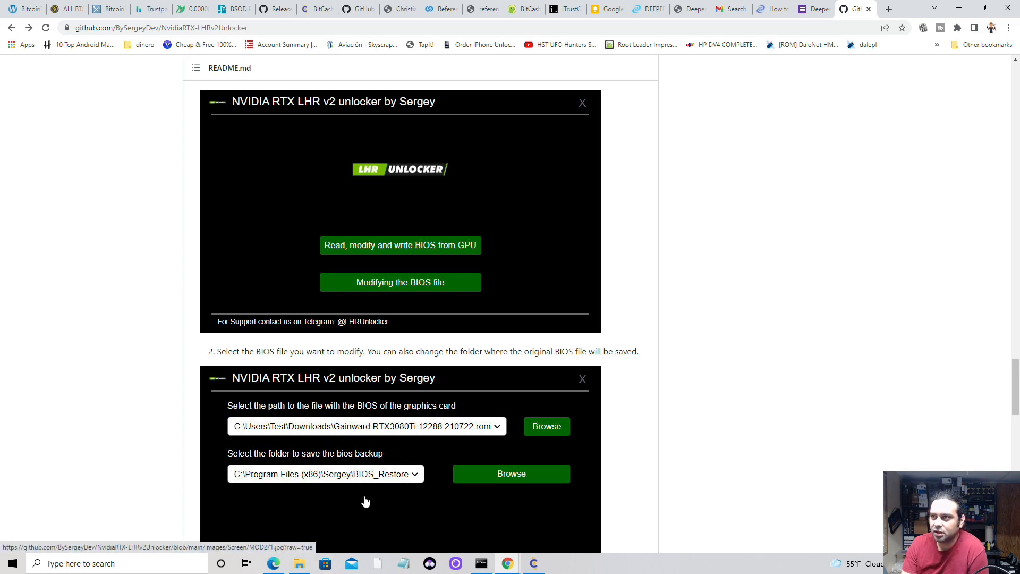
mouse_move(319, 464)
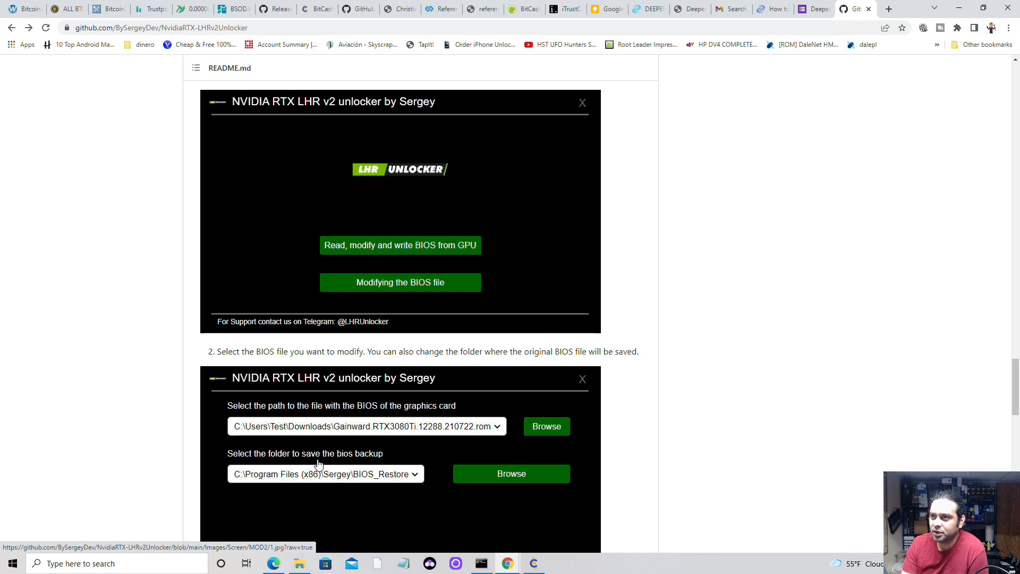
mouse_move(398, 478)
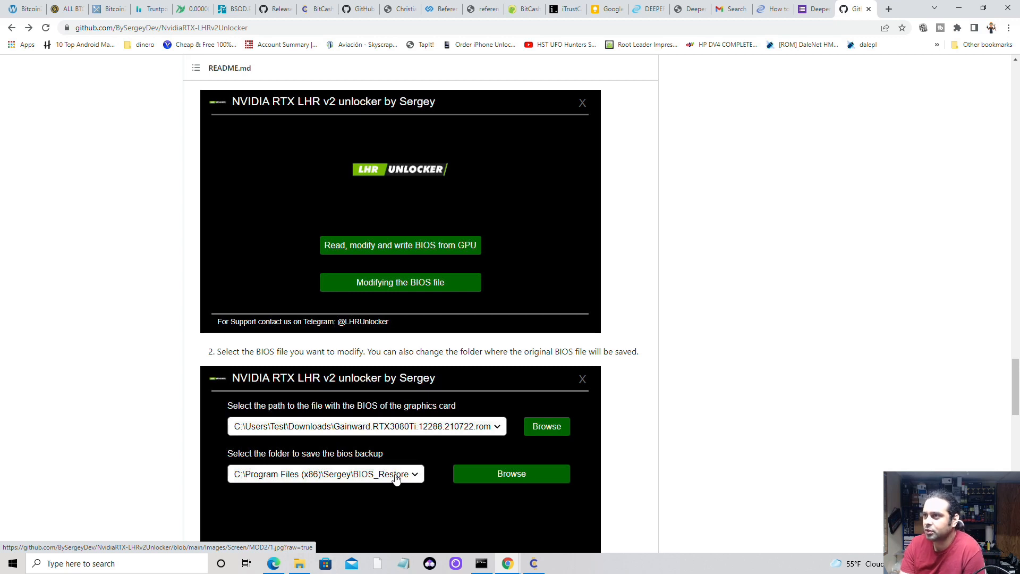
mouse_move(386, 468)
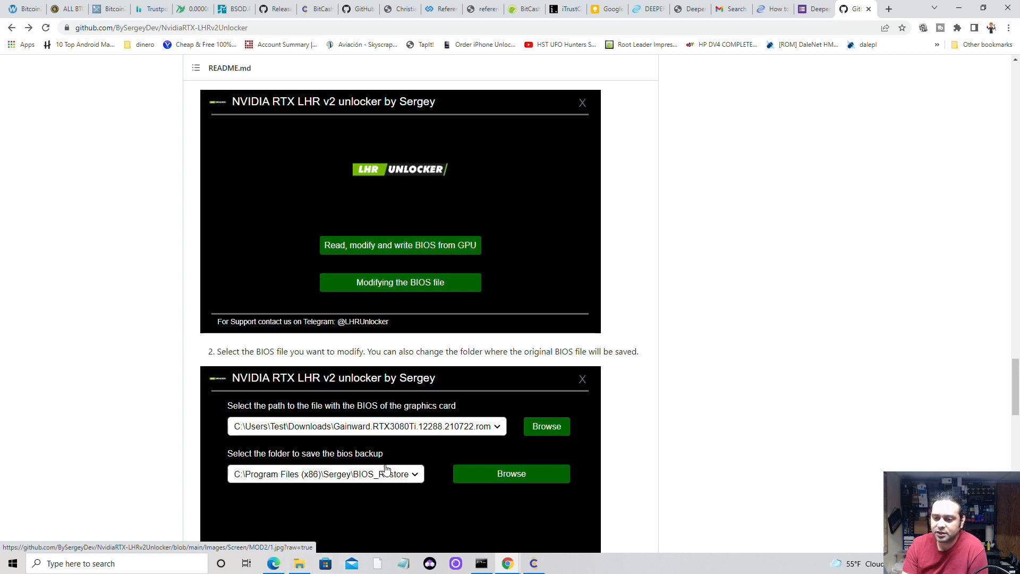
mouse_move(357, 423)
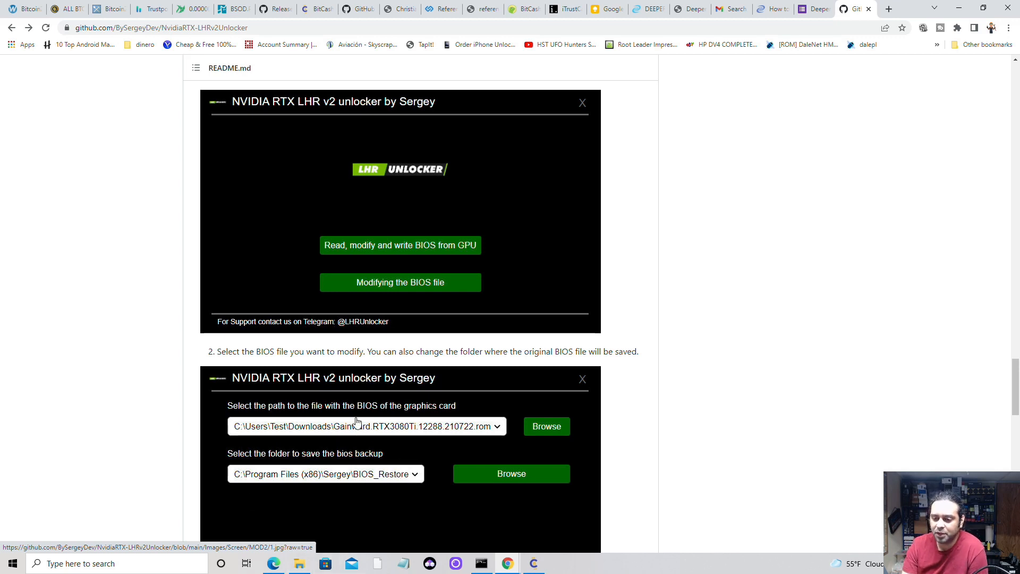
mouse_move(383, 478)
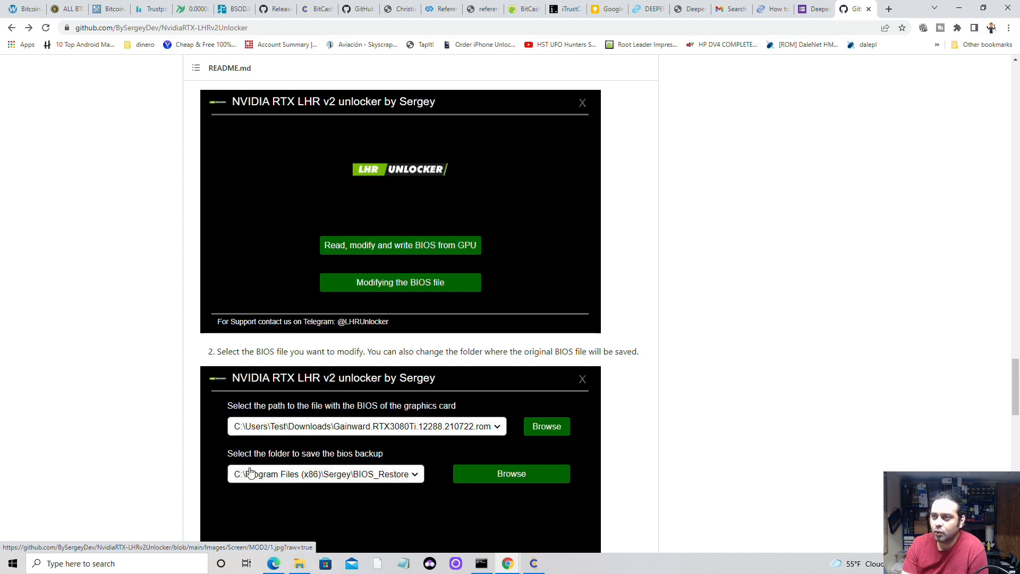
mouse_move(268, 478)
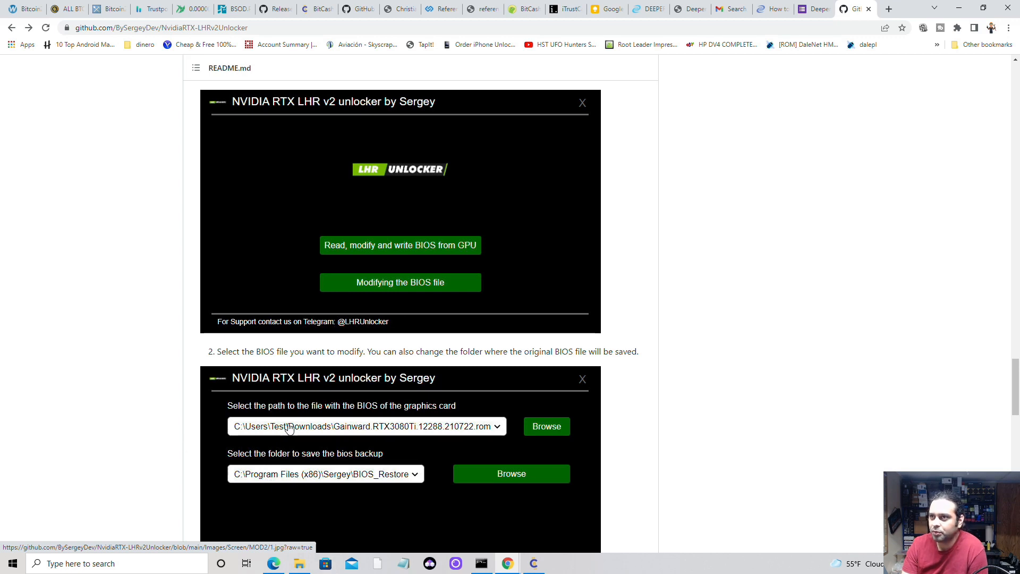
Scroll to step 2's BIOS file and backup folder screenshot.
scroll(down, 3)
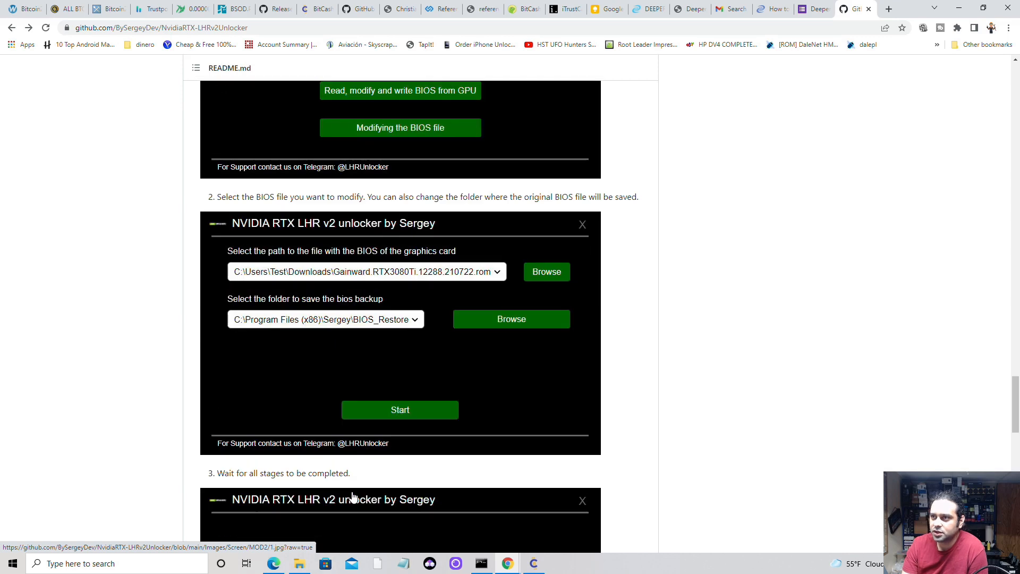
Scroll to the README's end, showing the FAQ answers and Contact Telegram links.
scroll(down, 3)
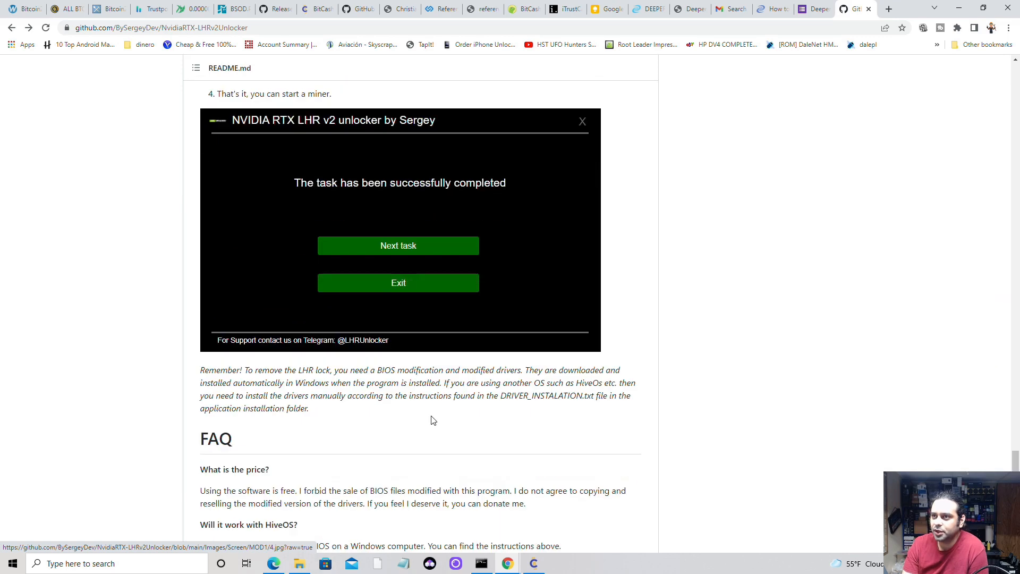
scroll(down, 3)
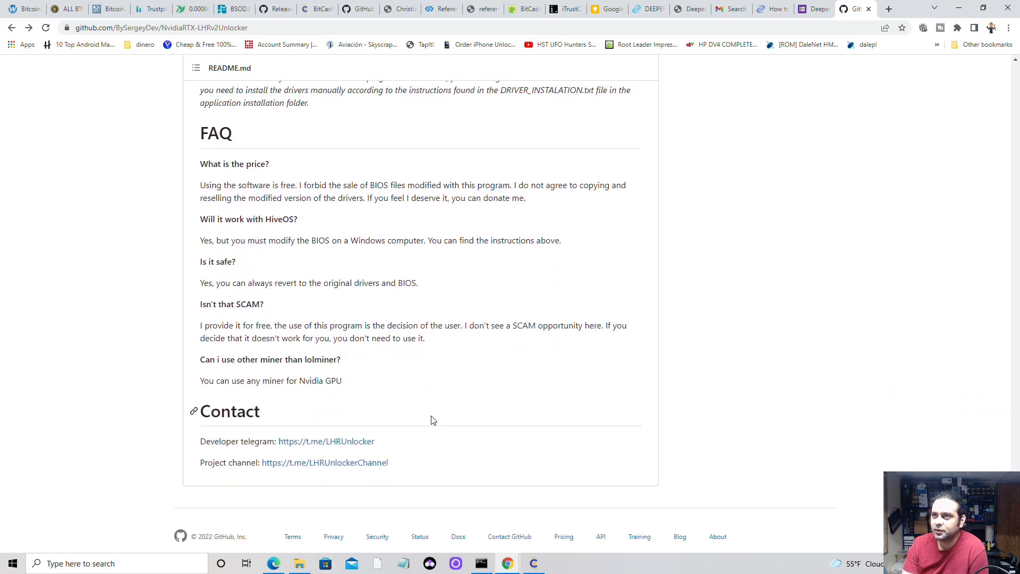